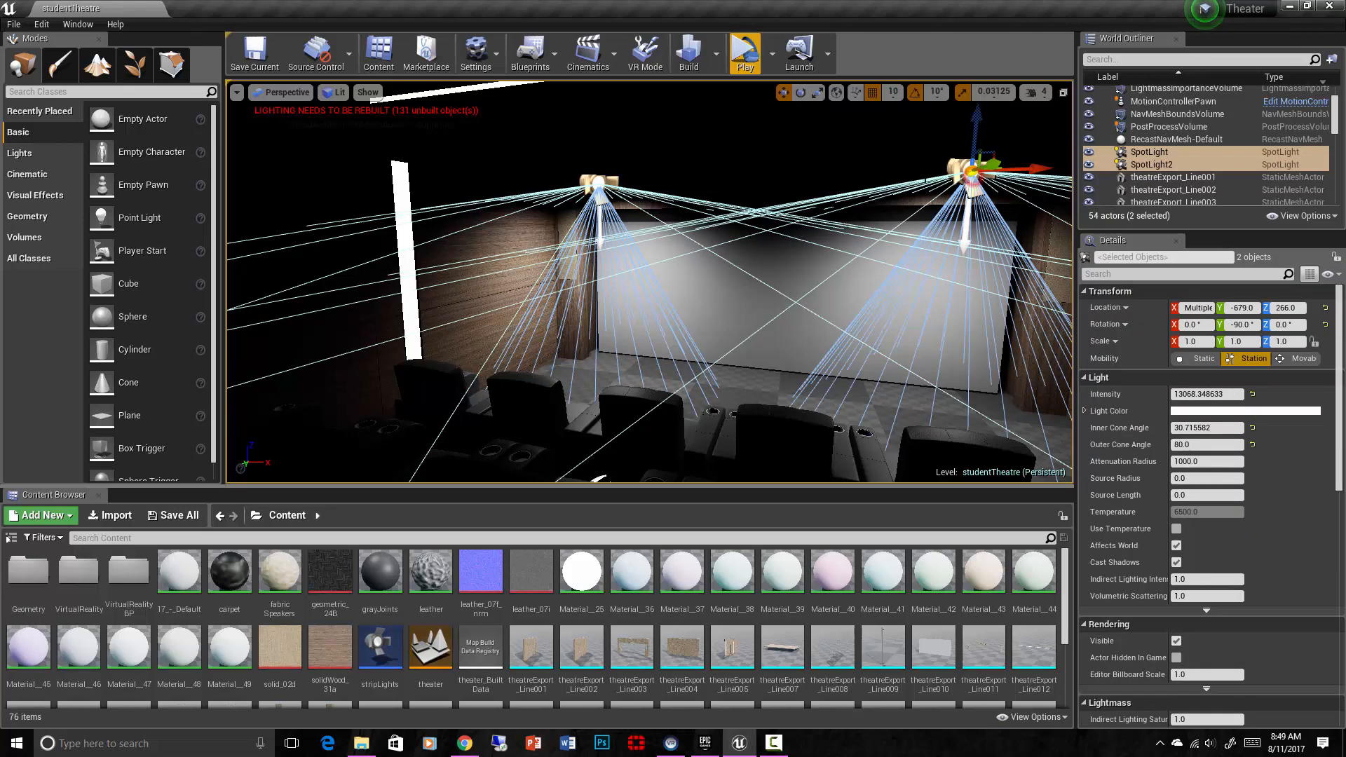
# Check the duplicated spotlights in a side orthographic view, deselect them, and return to Perspective
pyautogui.click(289, 92)
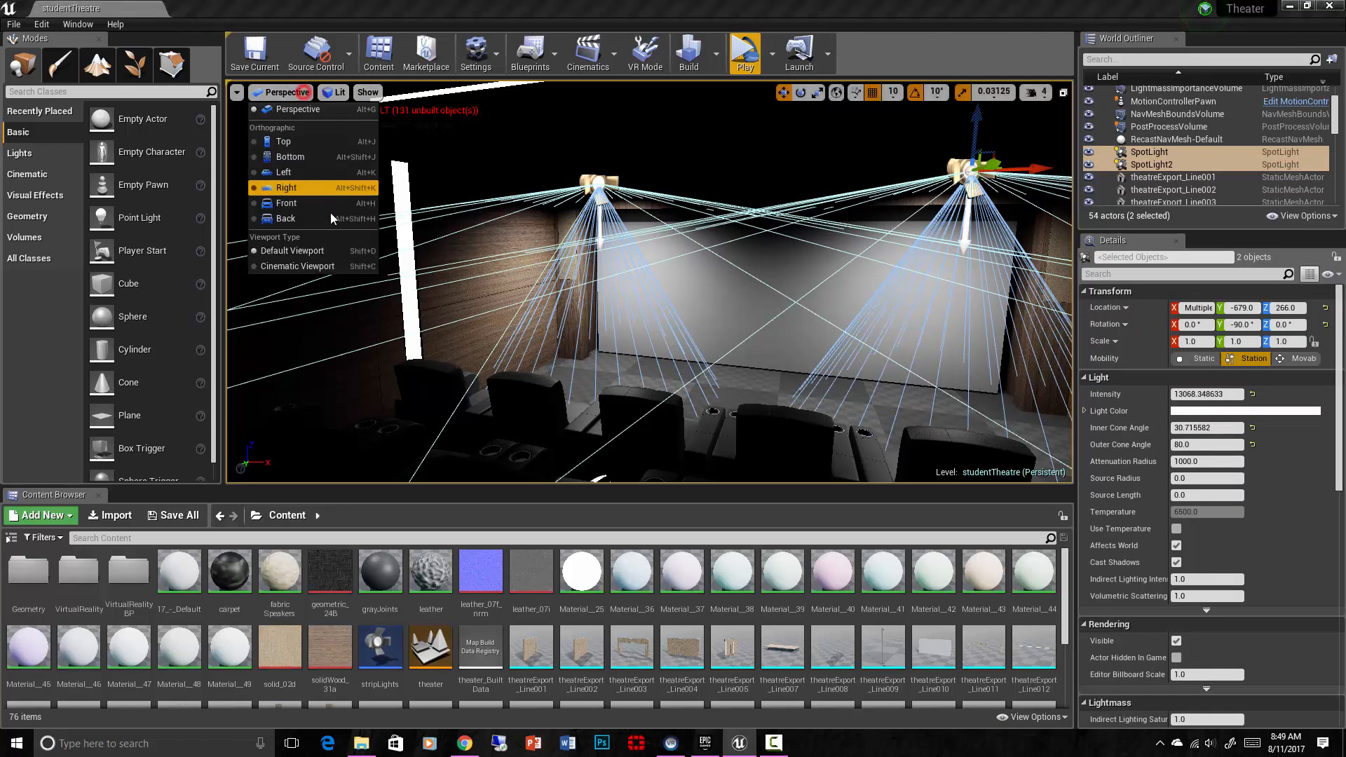
pyautogui.click(286, 187)
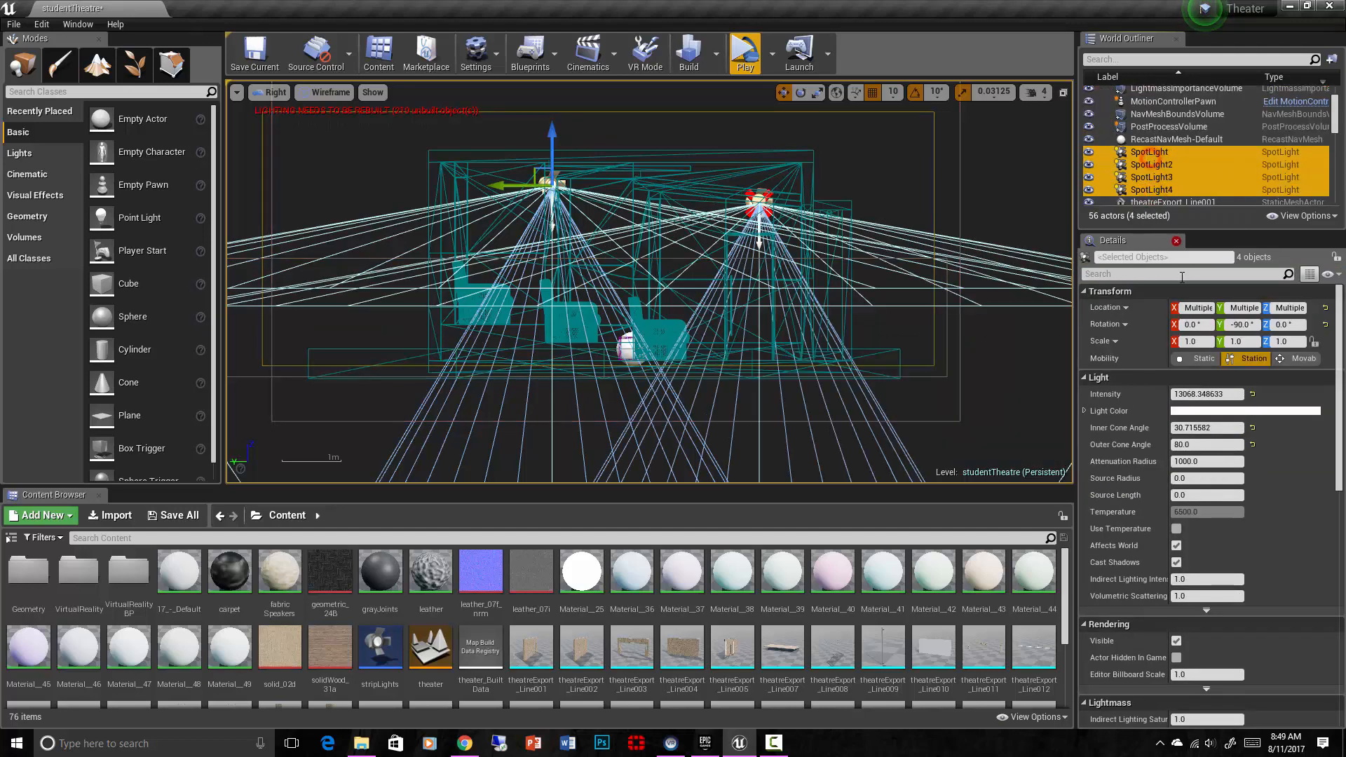
pyautogui.click(882, 154)
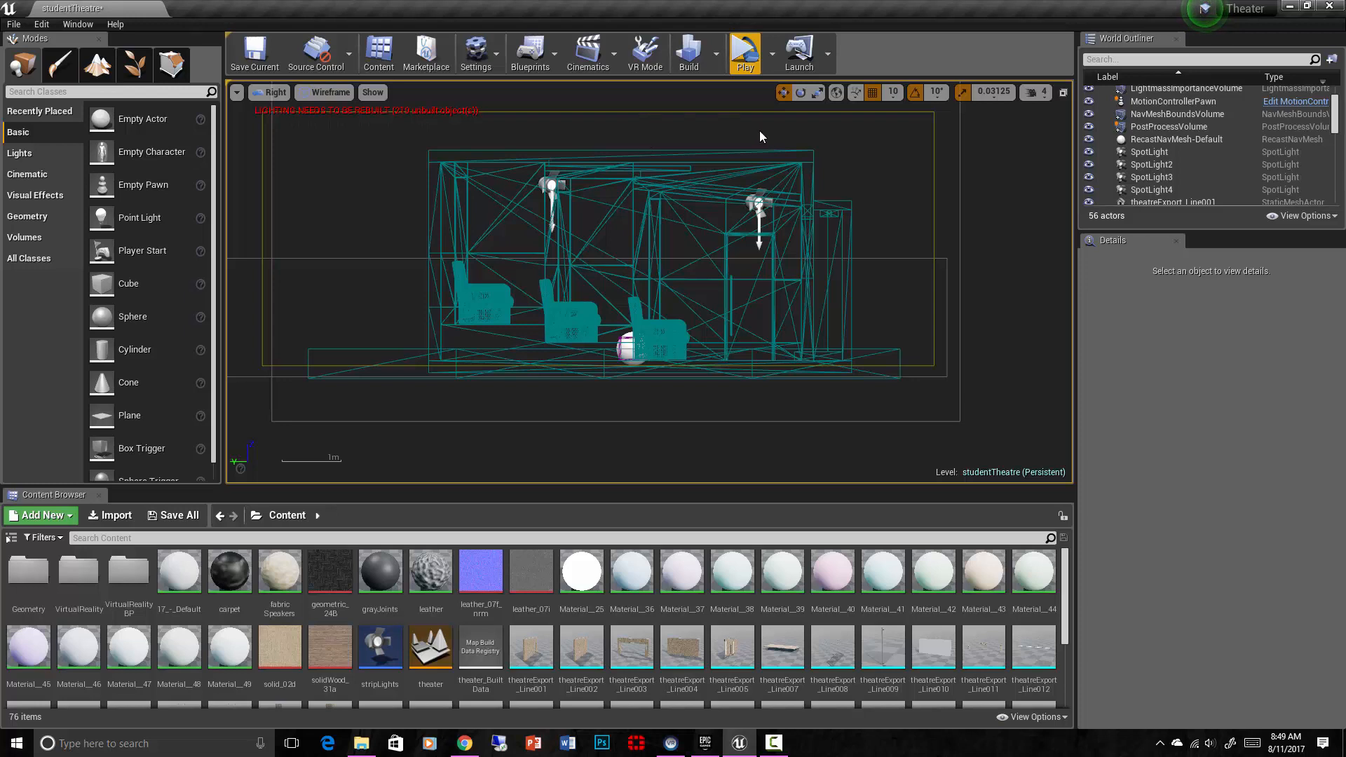
pyautogui.click(276, 91)
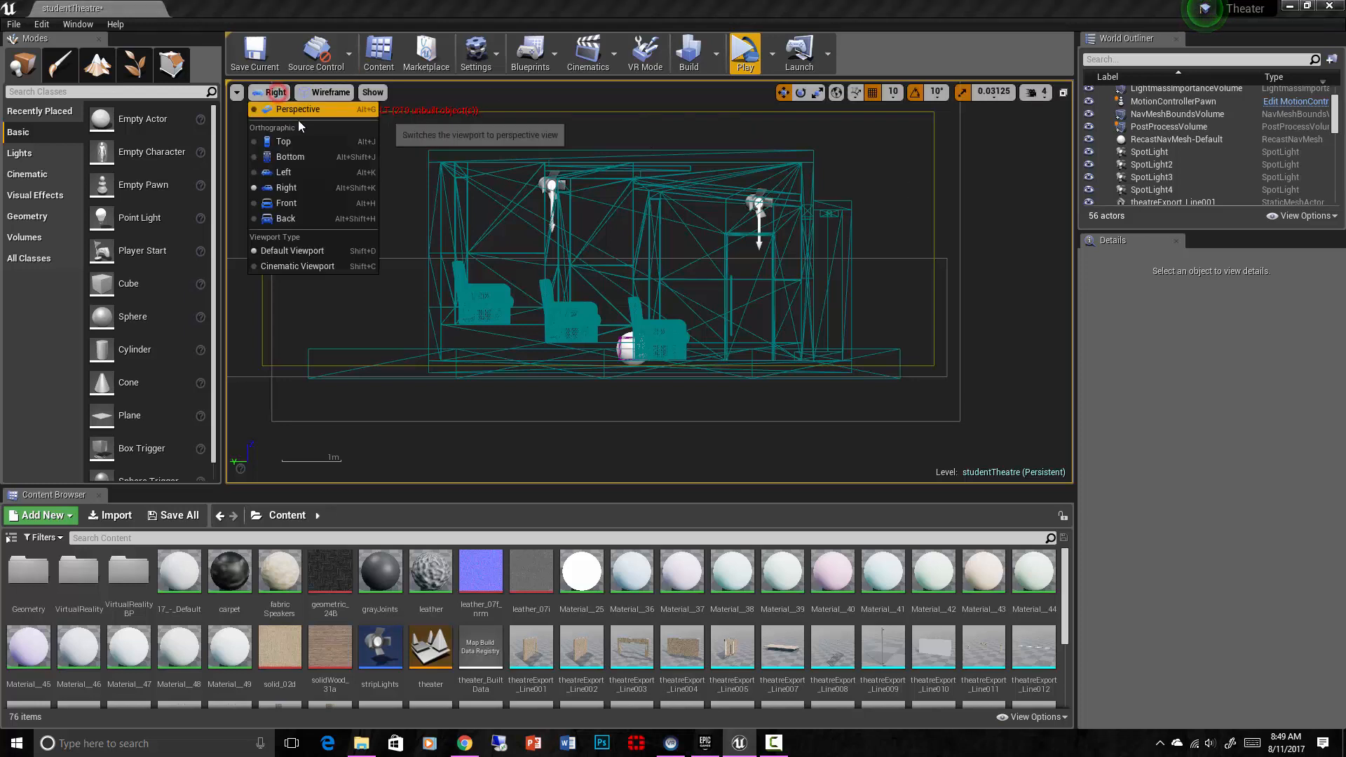
pyautogui.click(298, 109)
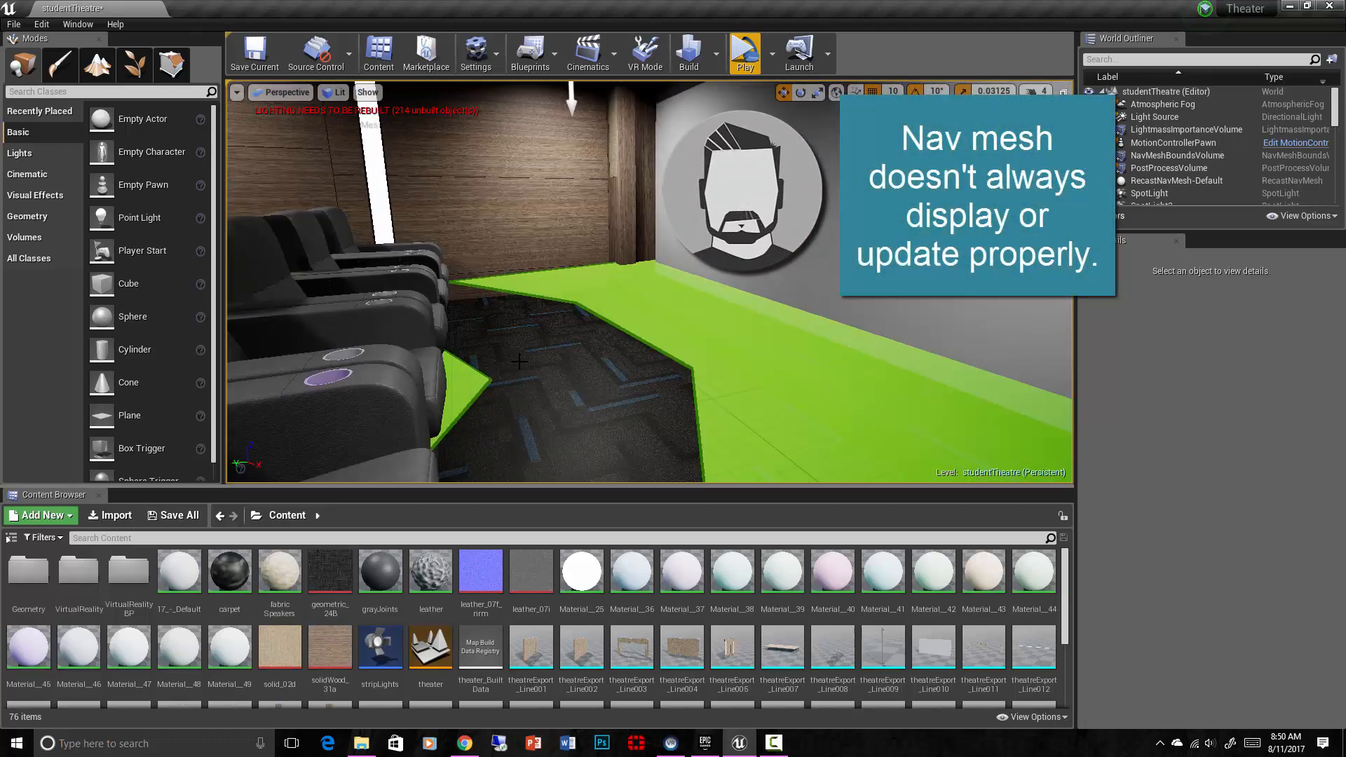
pyautogui.moveTo(570, 385)
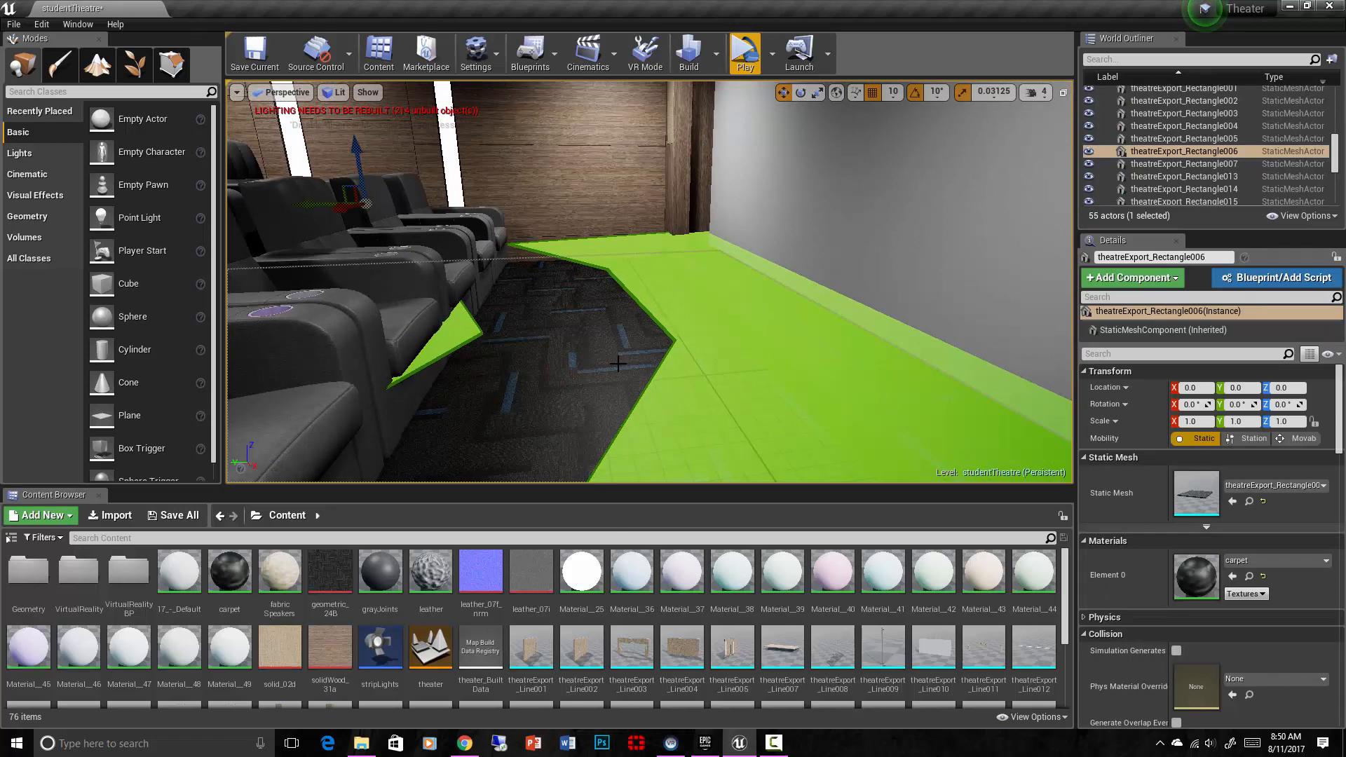
pyautogui.moveTo(513, 440)
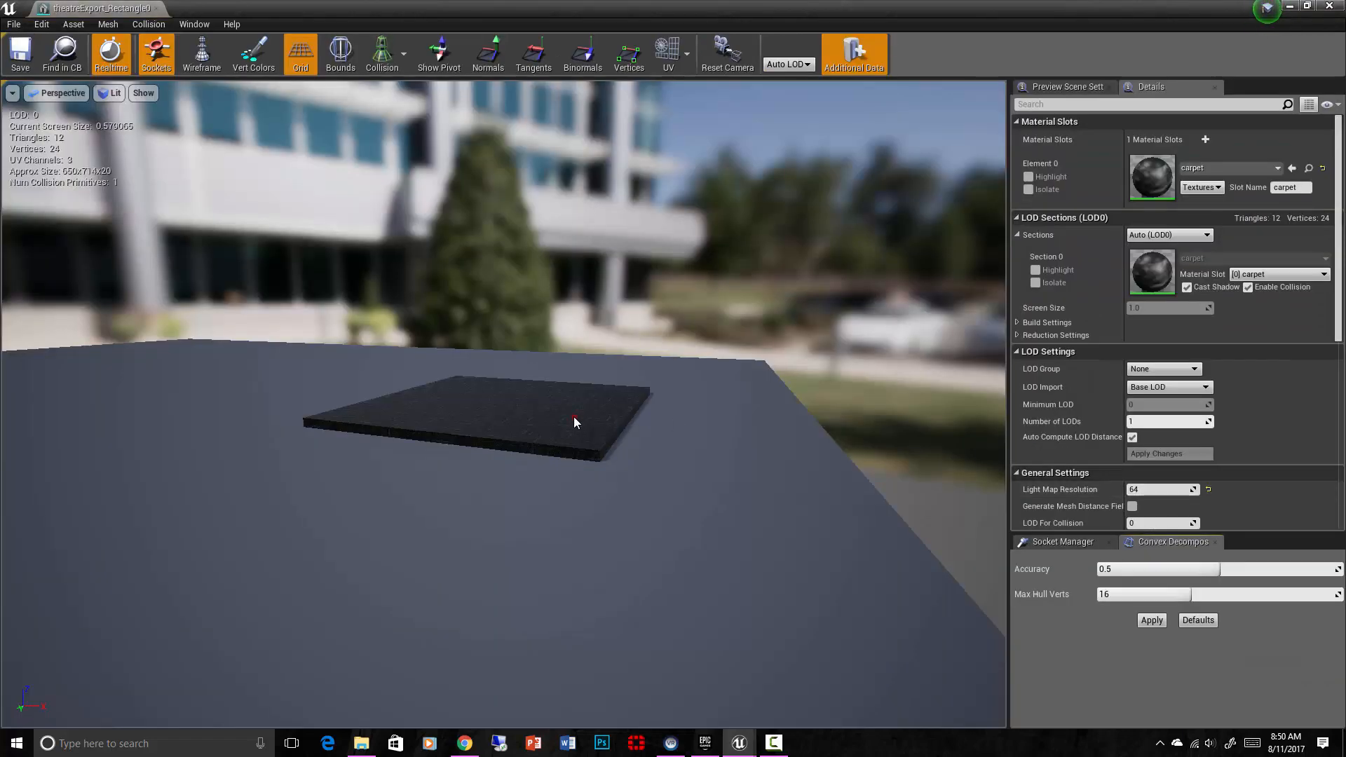
# Show simple collision and add a box simplified collision around the flat carpet mesh
pyautogui.click(401, 50)
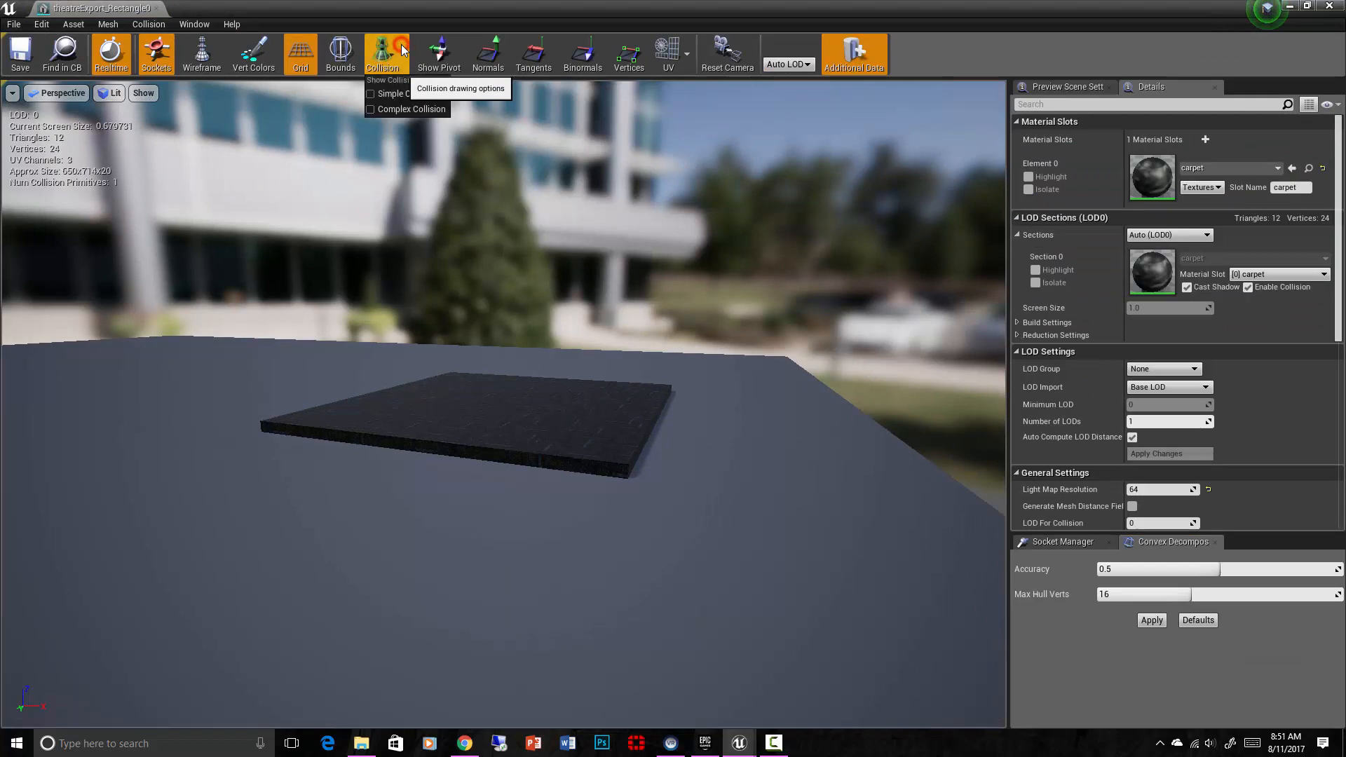
pyautogui.click(371, 94)
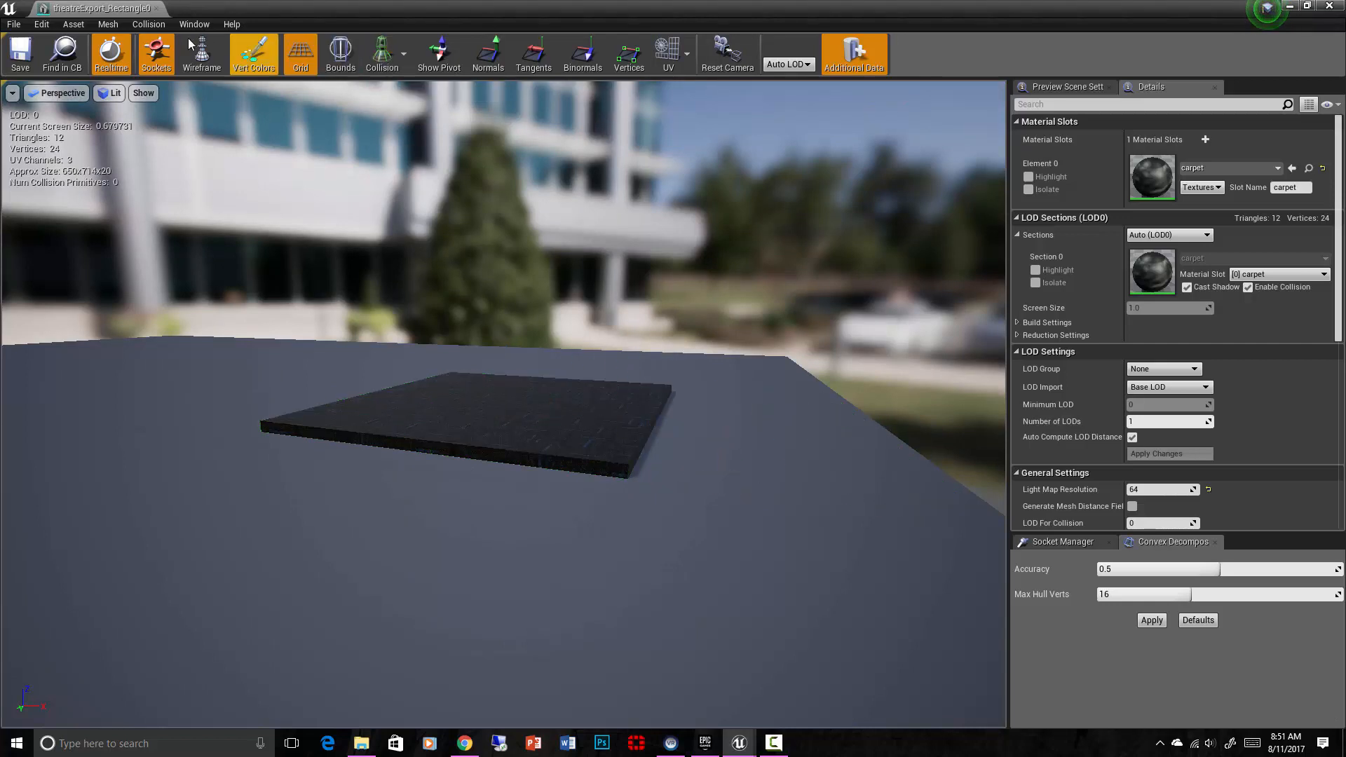
pyautogui.click(148, 24)
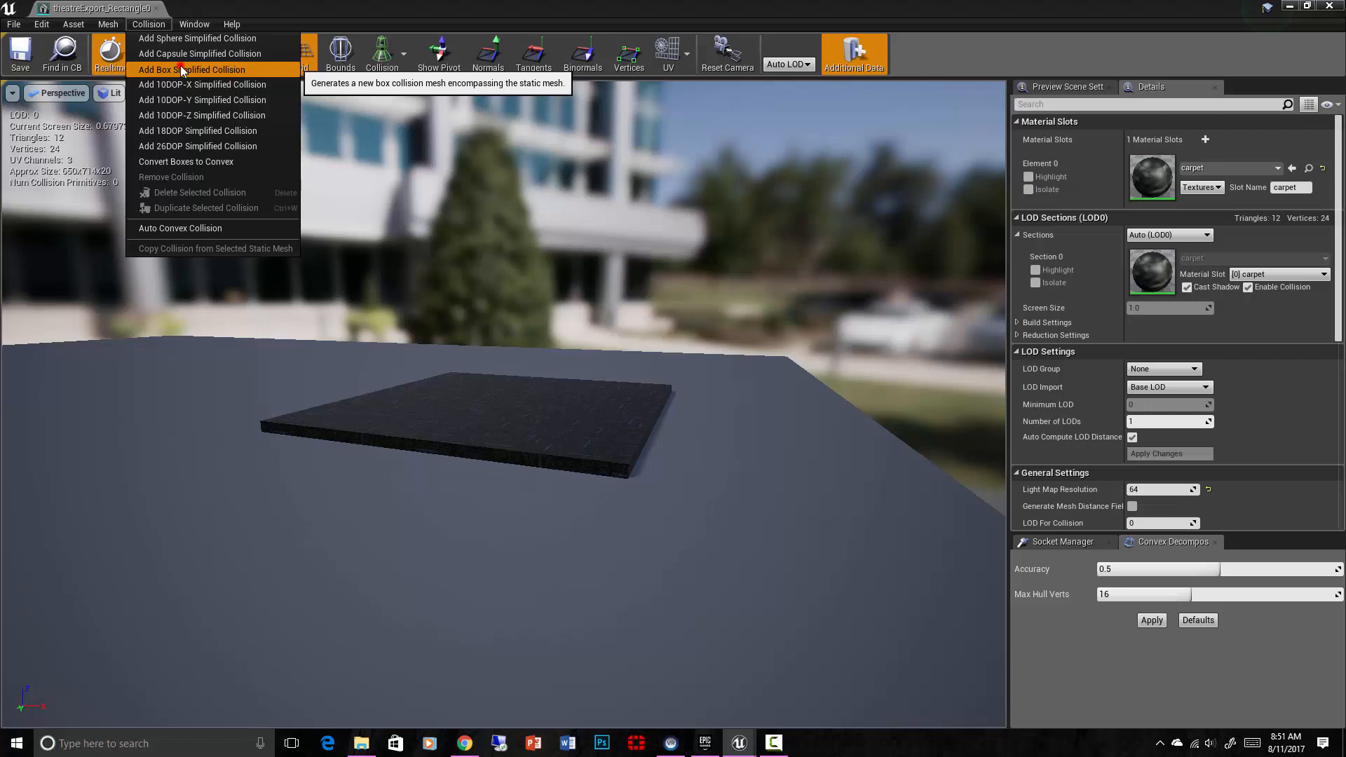
pyautogui.click(190, 69)
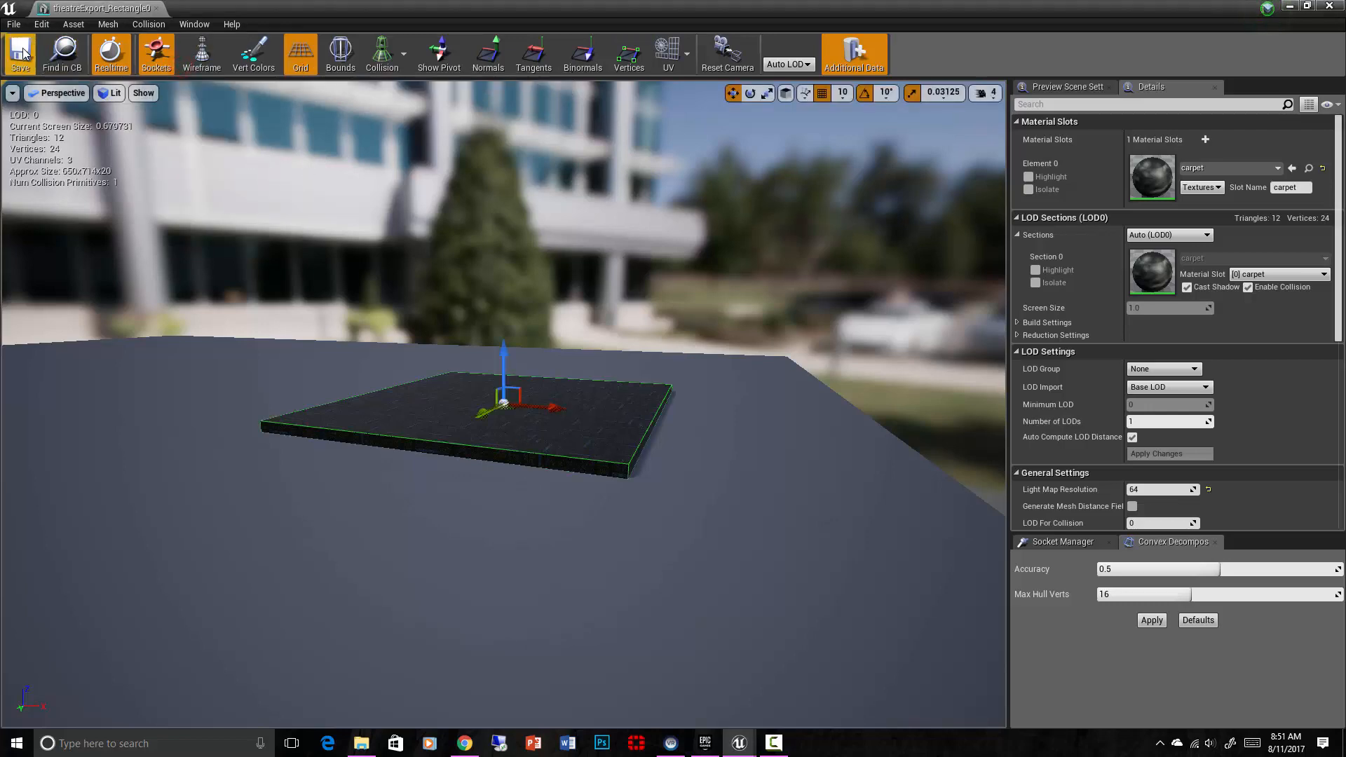
pyautogui.moveTo(166, 7)
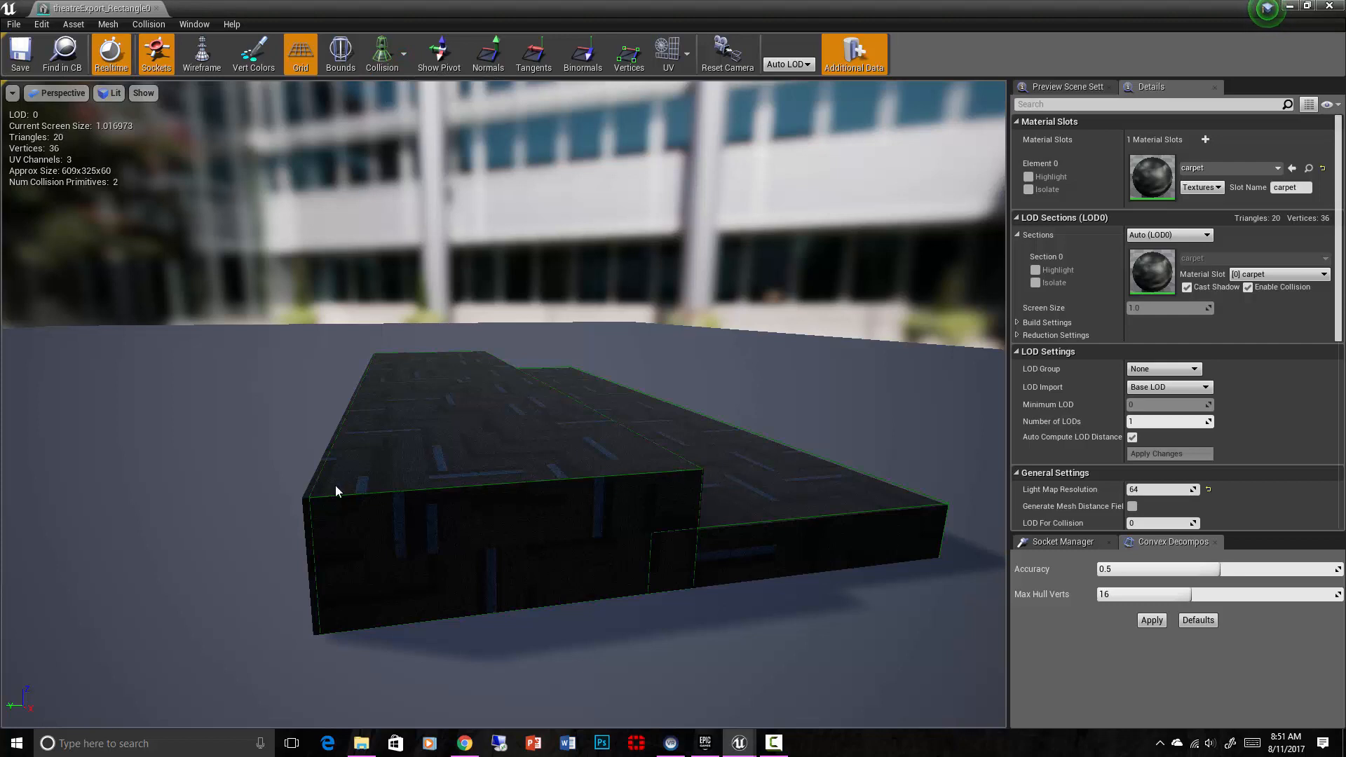
pyautogui.moveTo(837, 477)
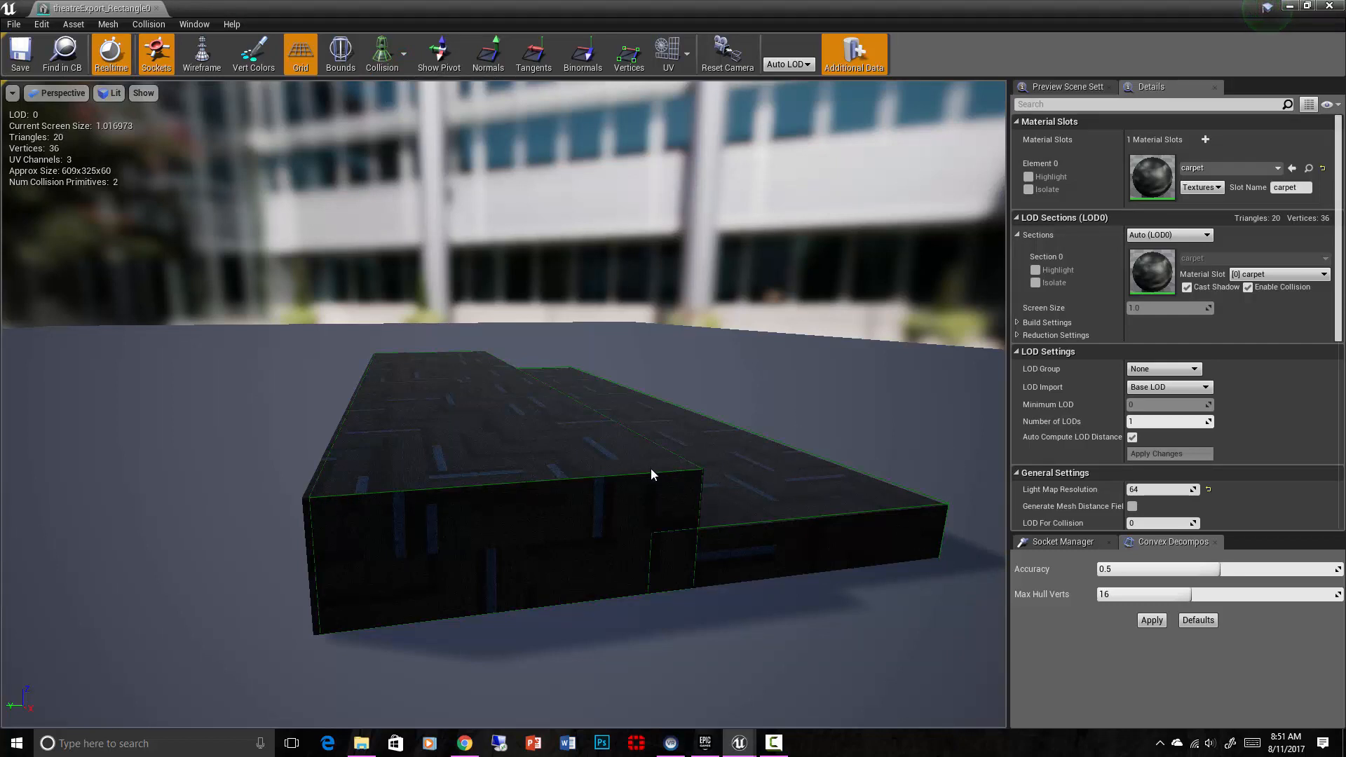
pyautogui.moveTo(854, 416)
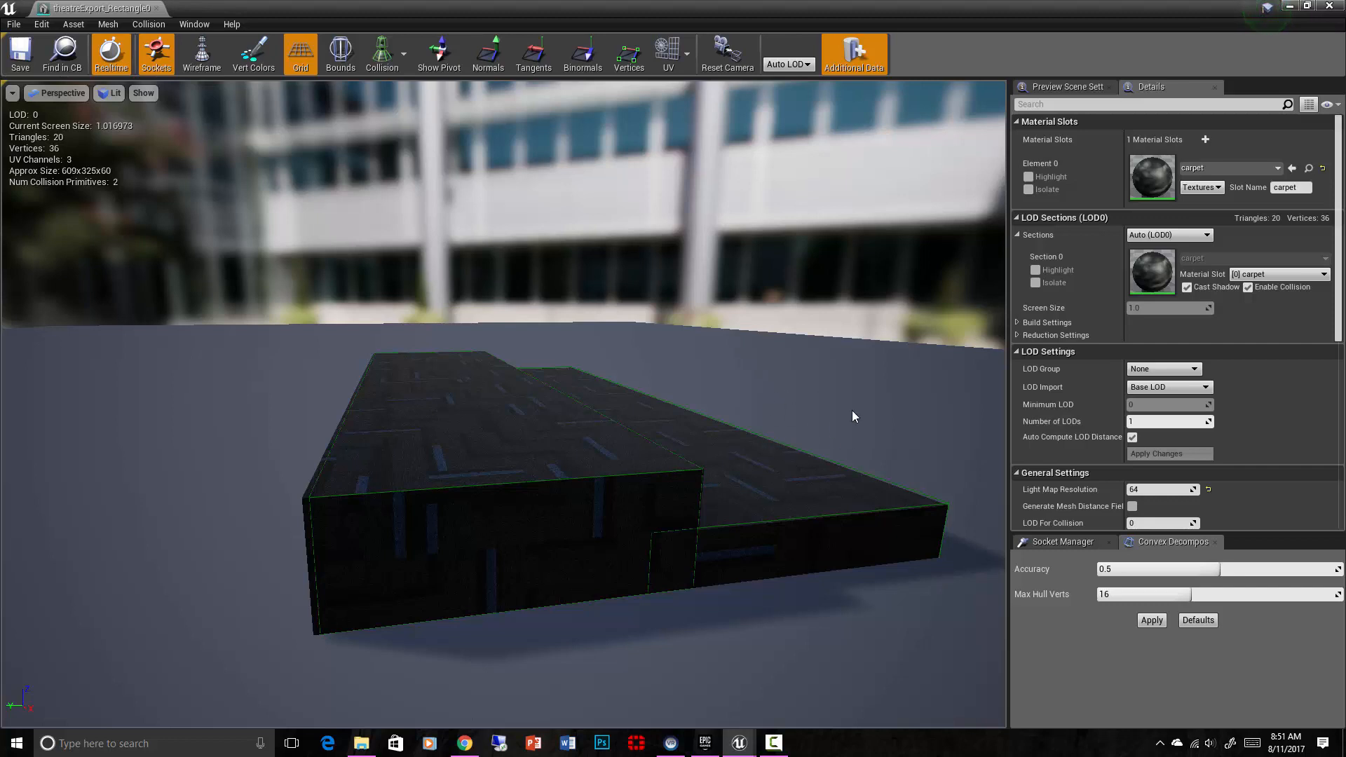
# Select the upper level's box collision on the stepped carpet to inspect it
pyautogui.click(399, 510)
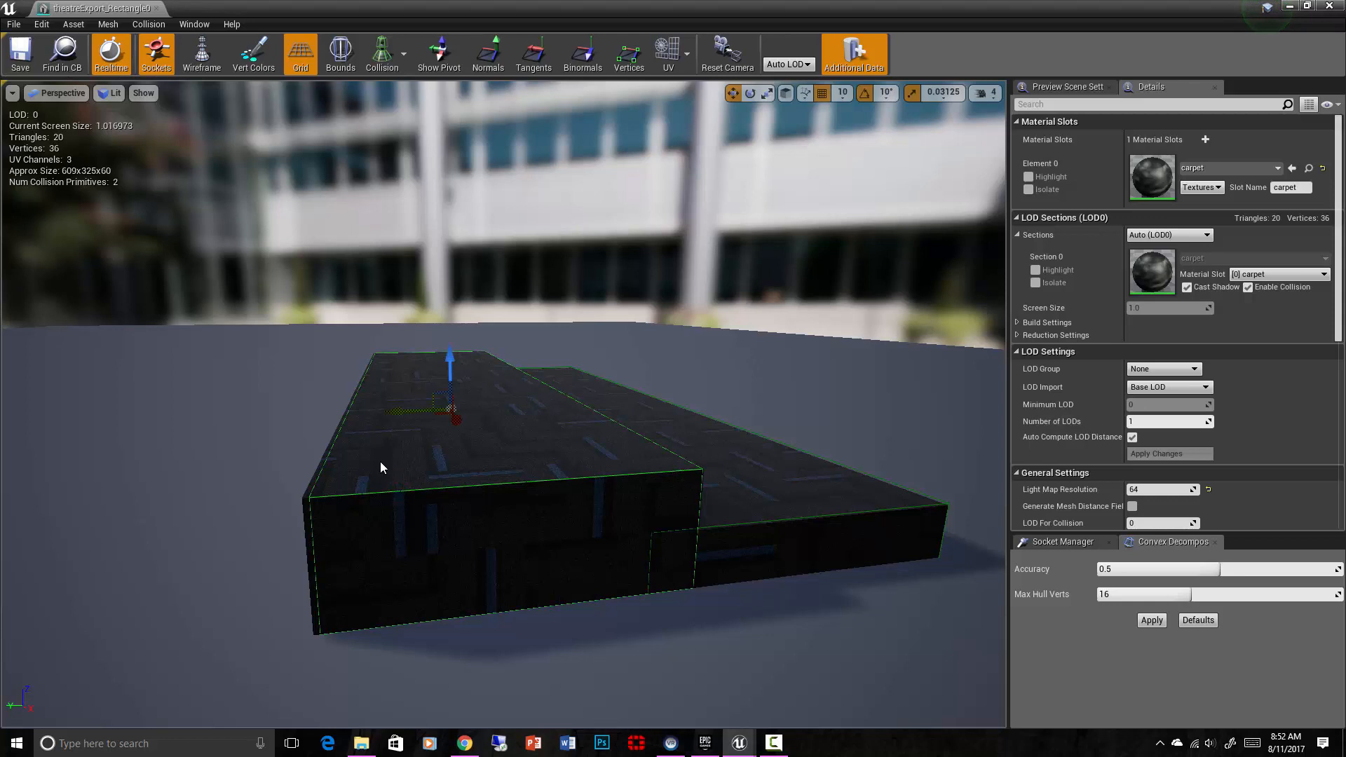
pyautogui.moveTo(788, 532)
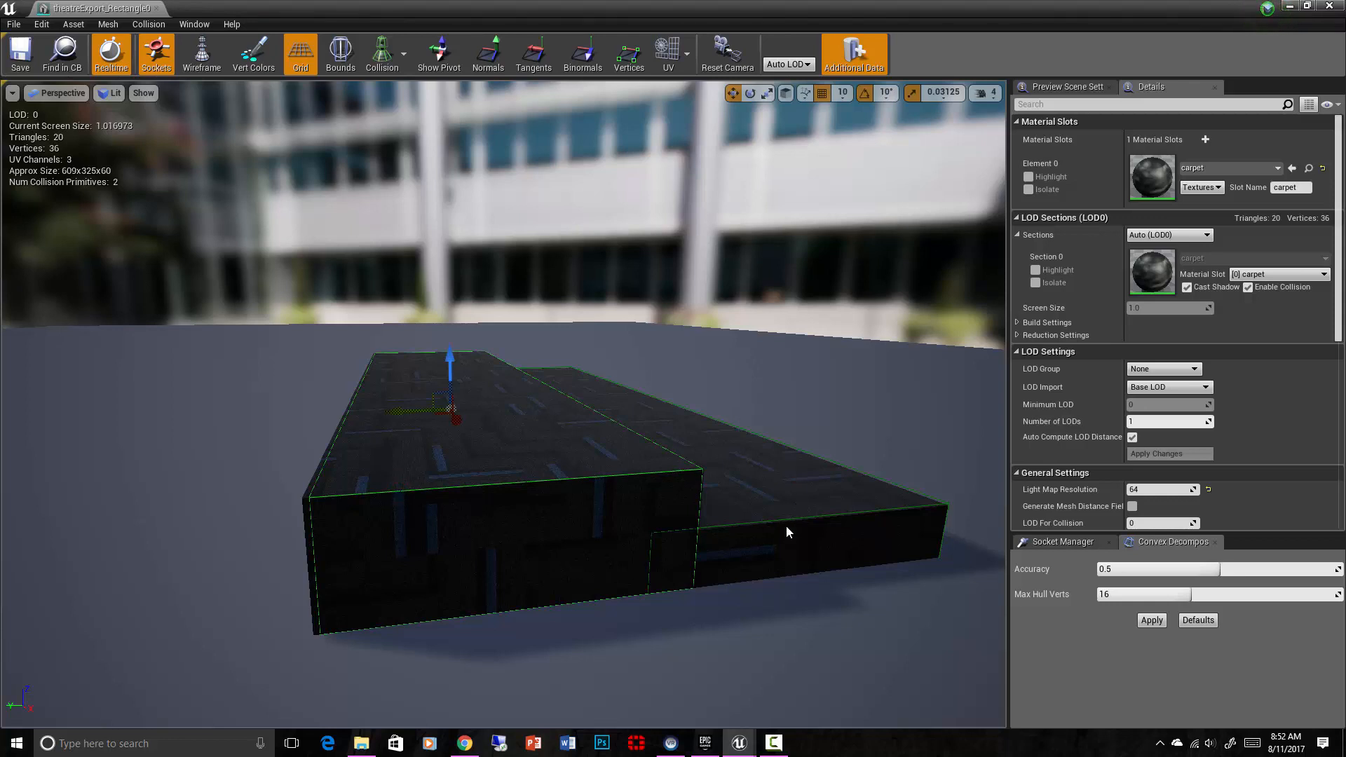
pyautogui.moveTo(793, 523)
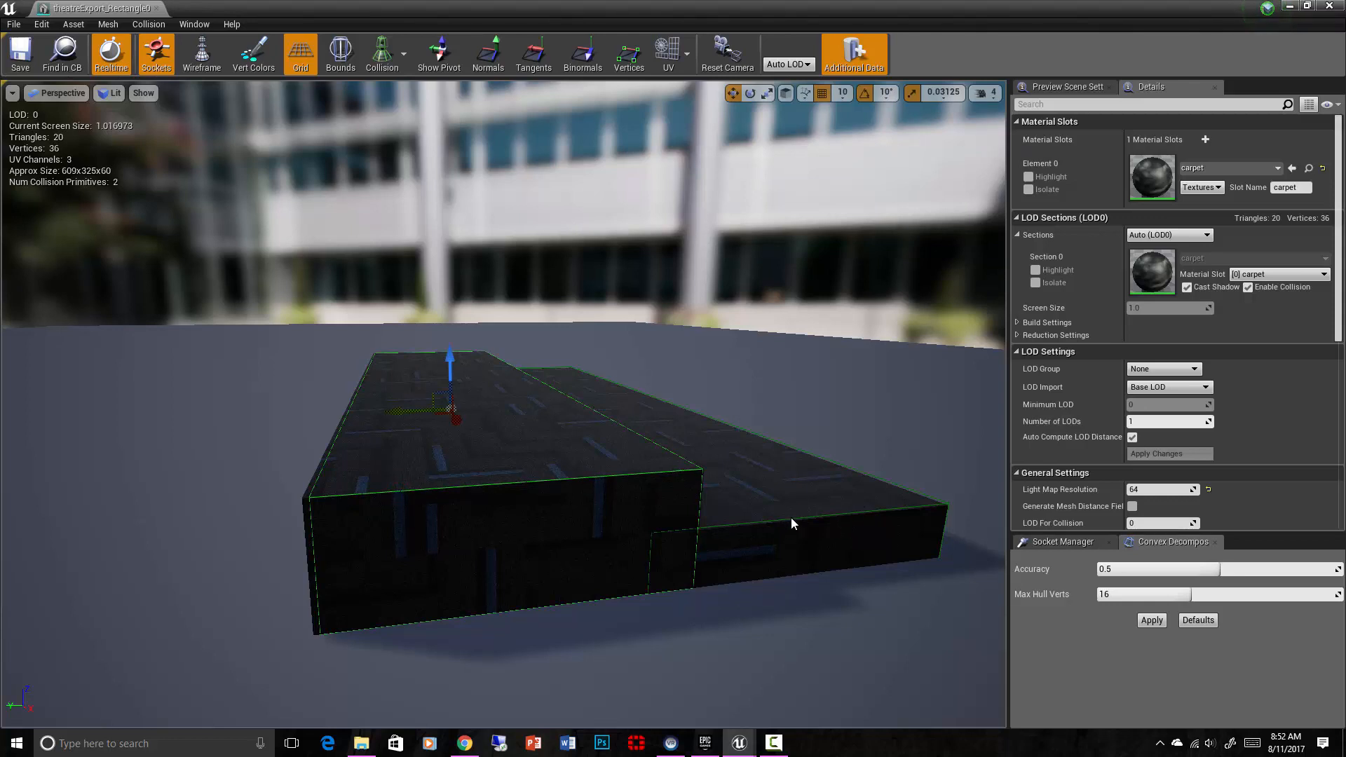
pyautogui.moveTo(336, 273)
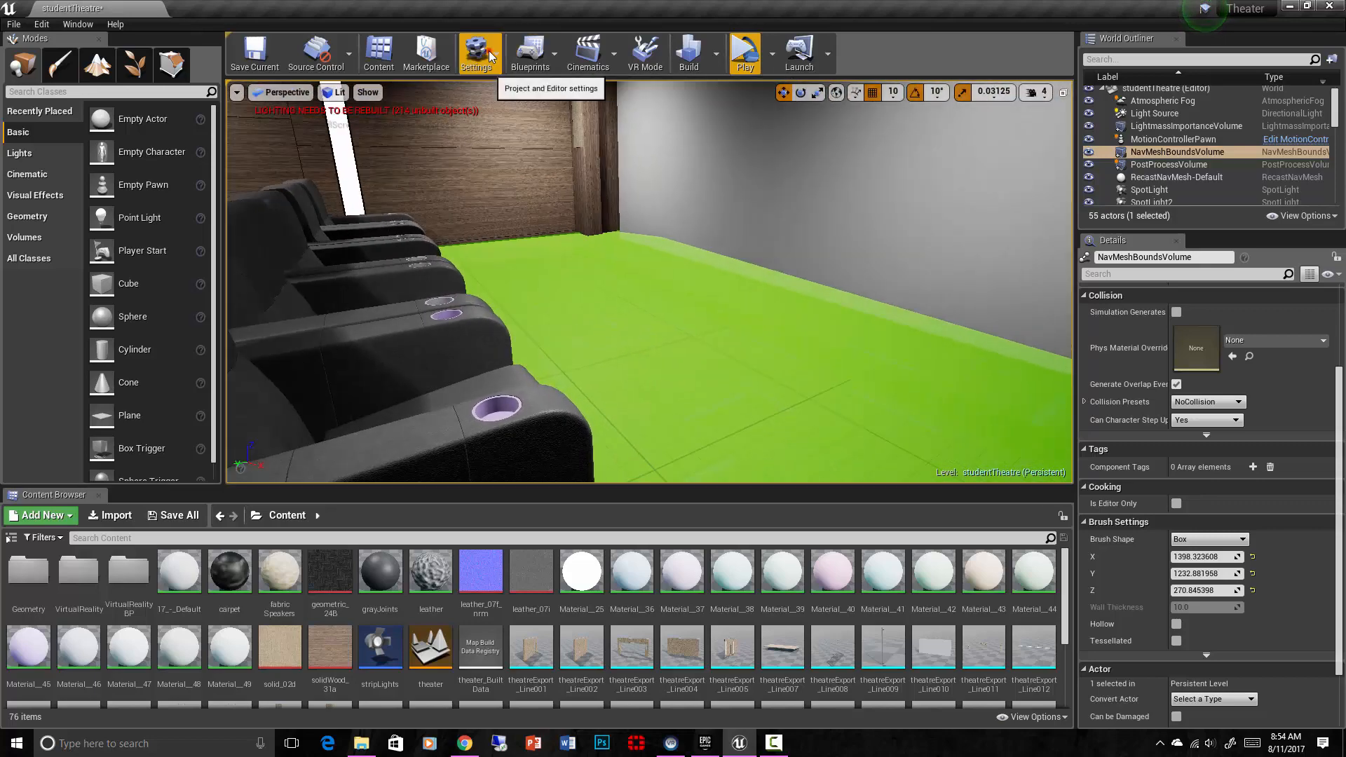
# Open the Settings menu for project and editor settings
pyautogui.click(476, 50)
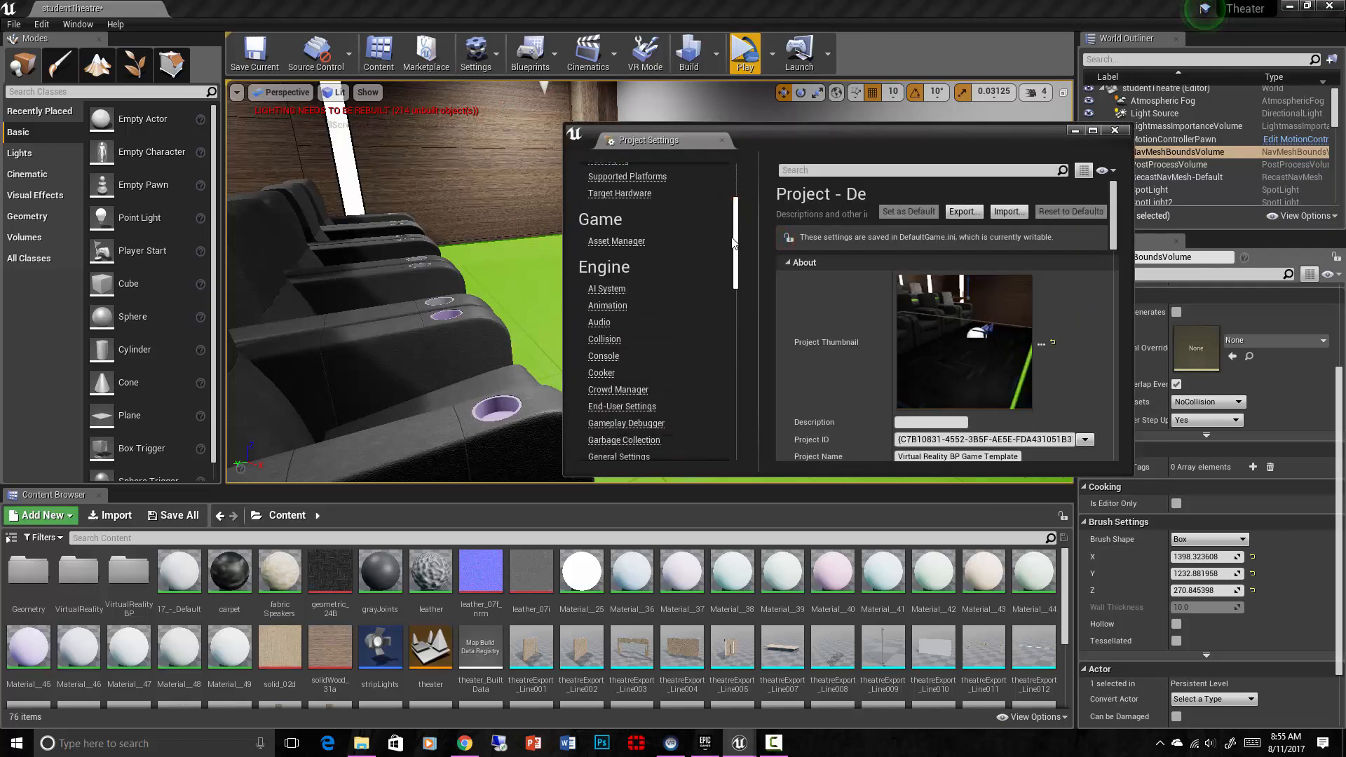
# Go to Navigation Mesh generation settings and replace the Tile Size value, typing 10.0
pyautogui.scroll(-3)
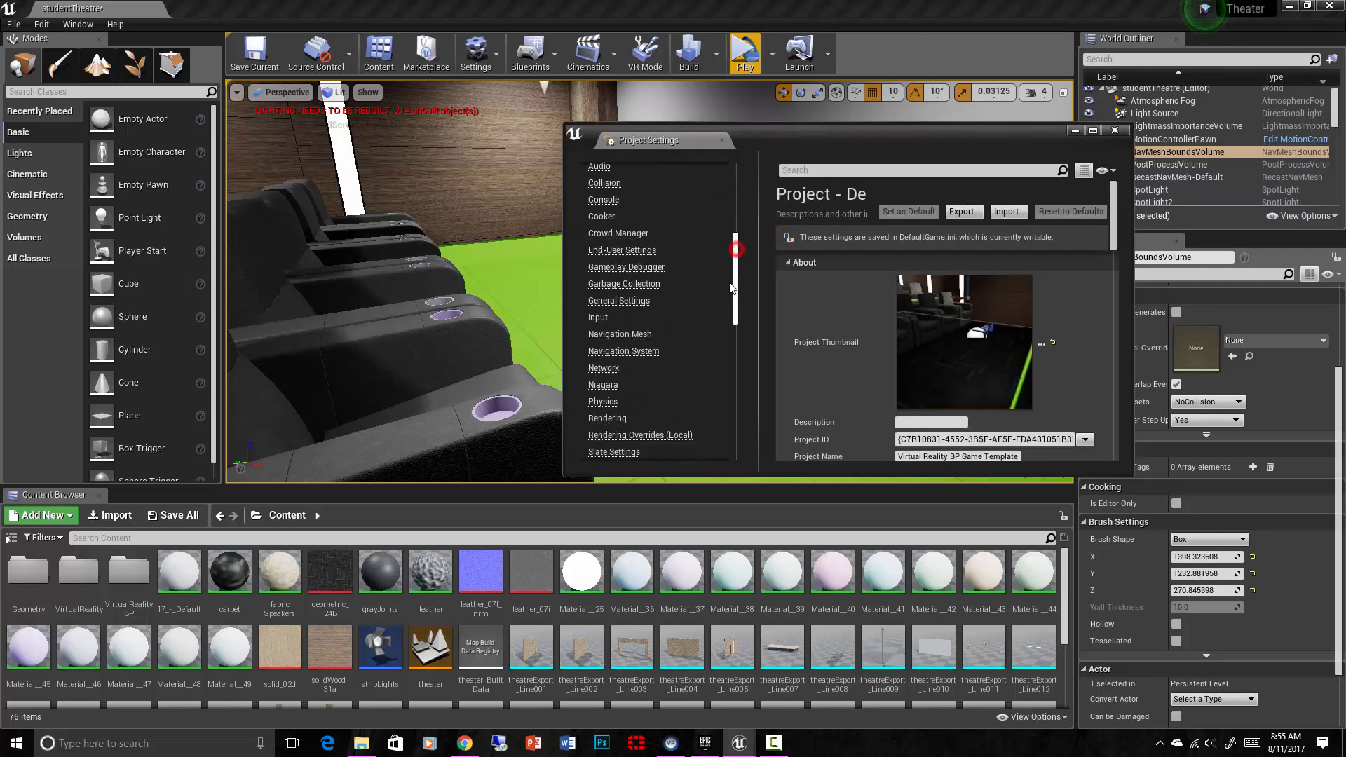
pyautogui.click(620, 333)
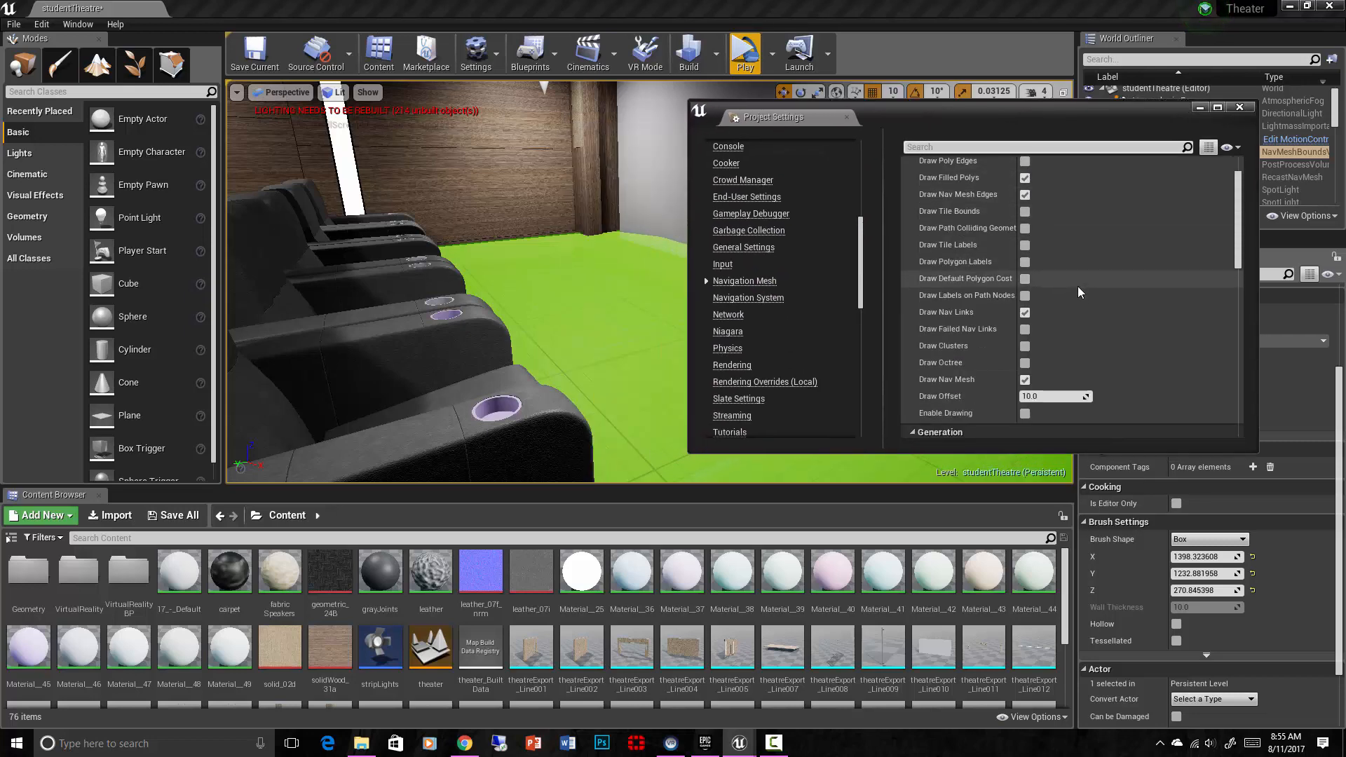
pyautogui.scroll(-3)
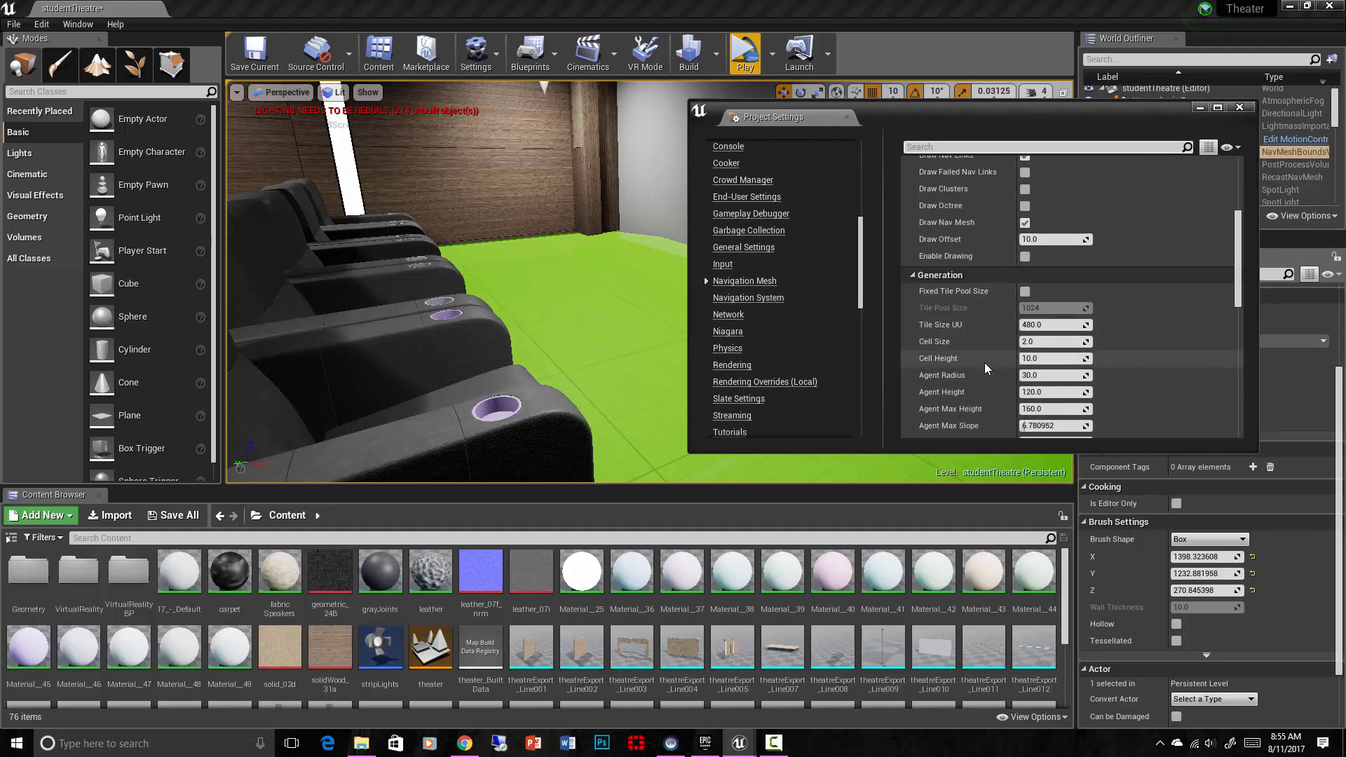
pyautogui.scroll(-3)
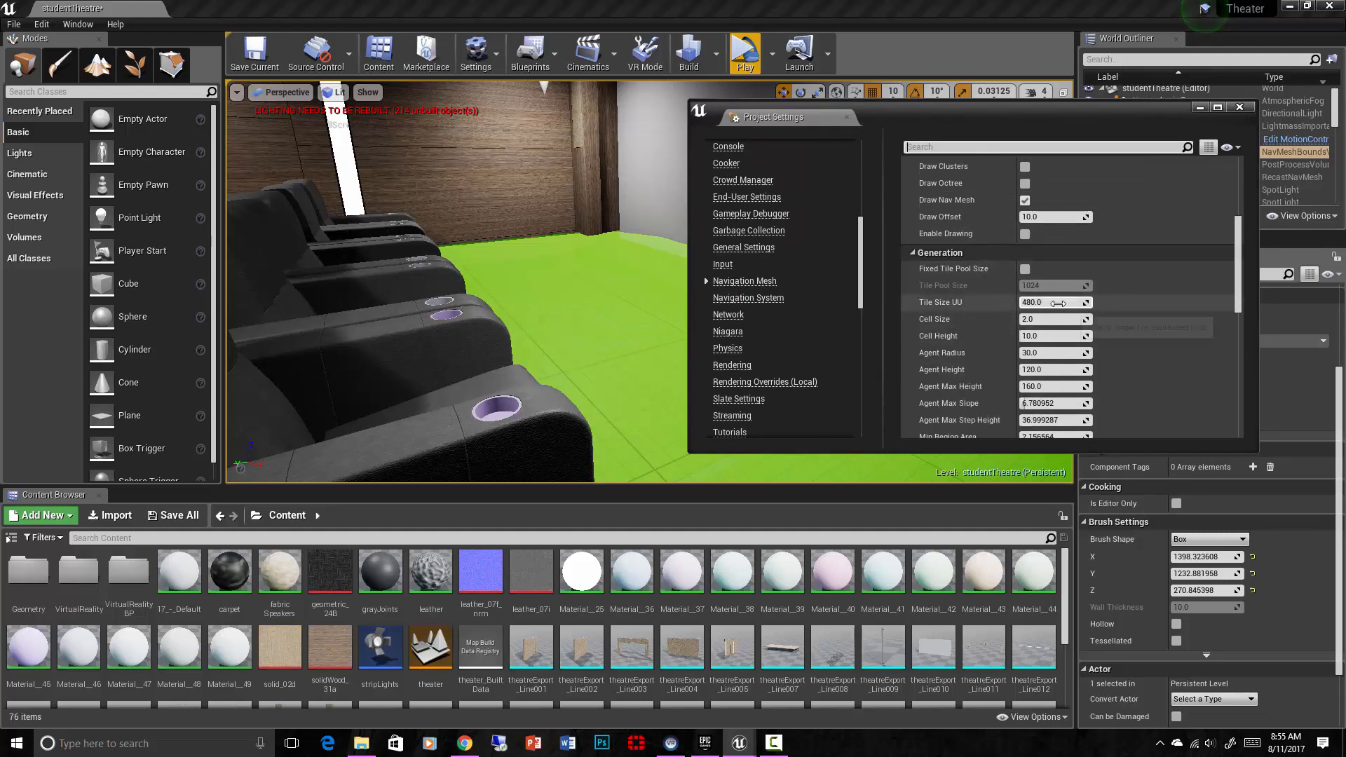
pyautogui.moveTo(1051, 302)
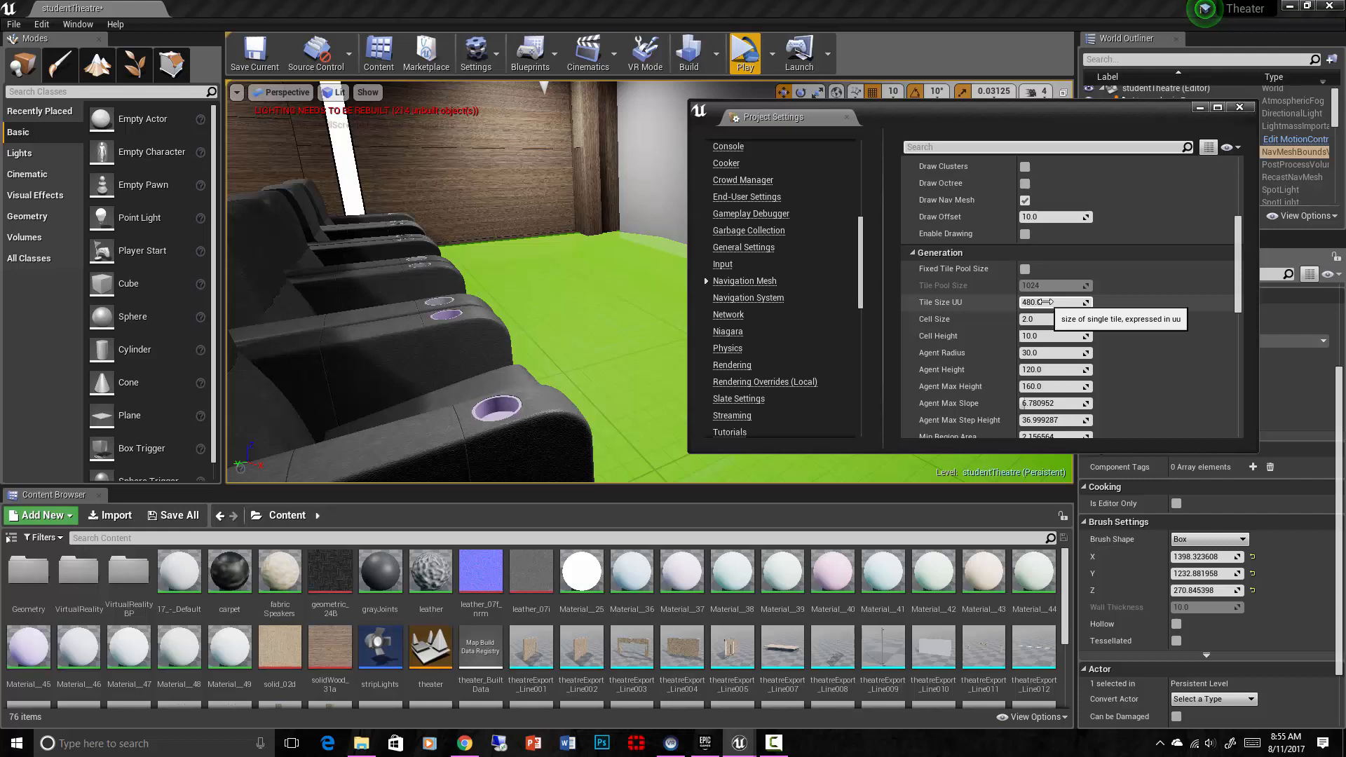
pyautogui.click(1044, 302)
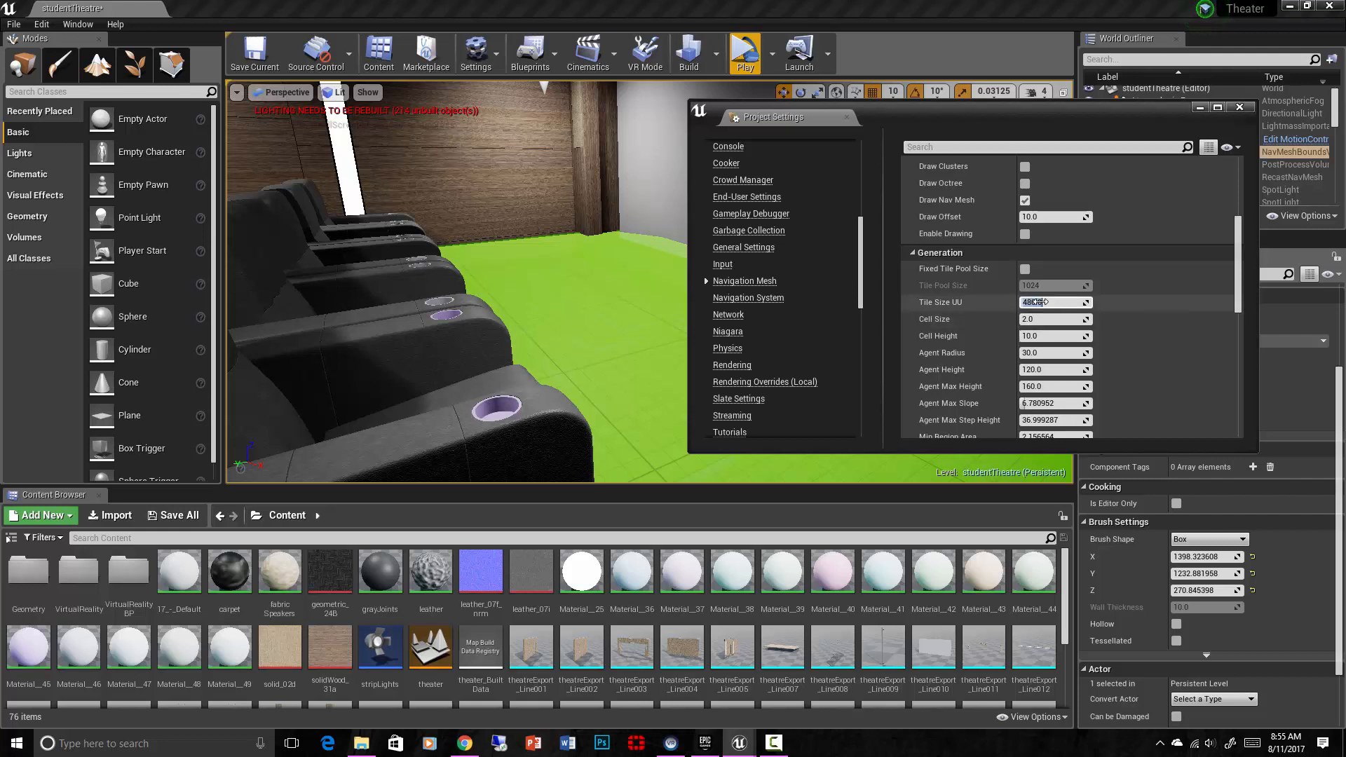
pyautogui.click(1050, 319)
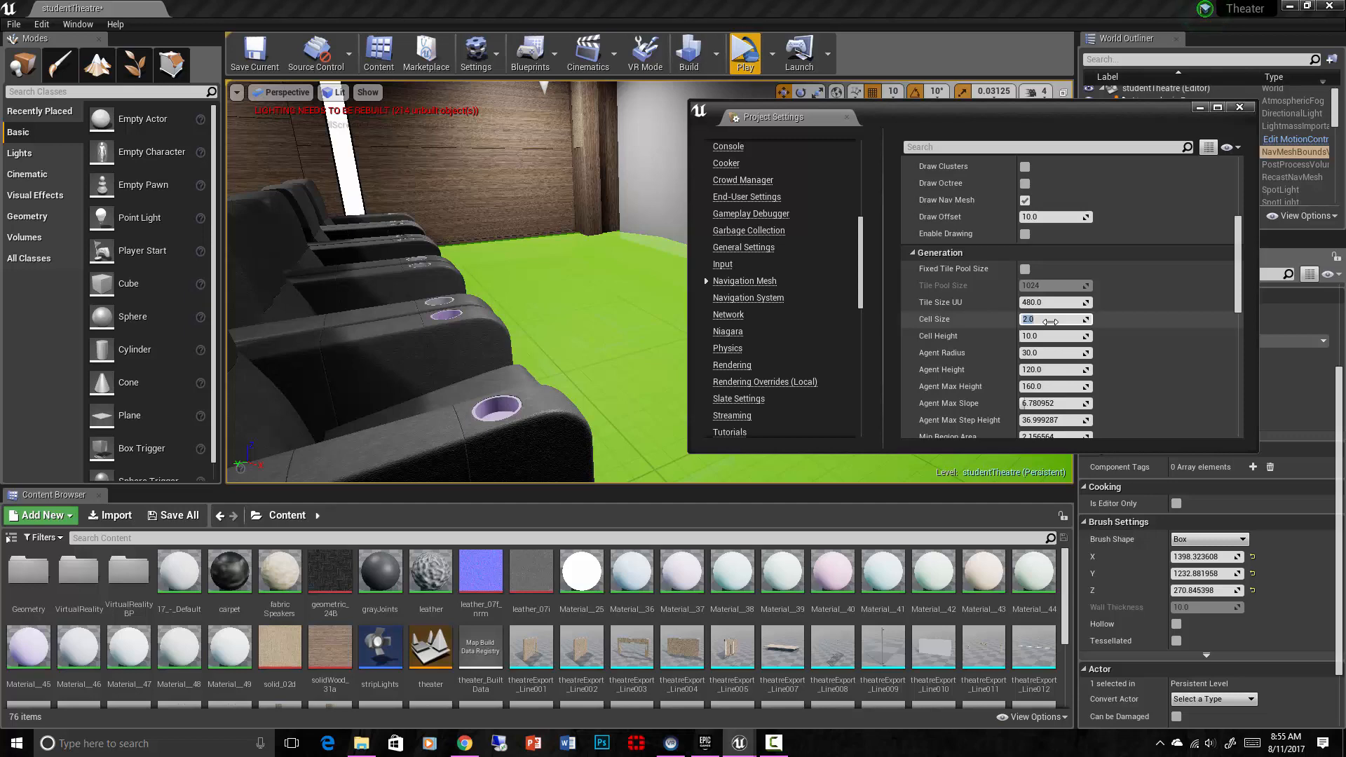
pyautogui.write('10.0')
pyautogui.click(1055, 303)
pyautogui.write('2048')
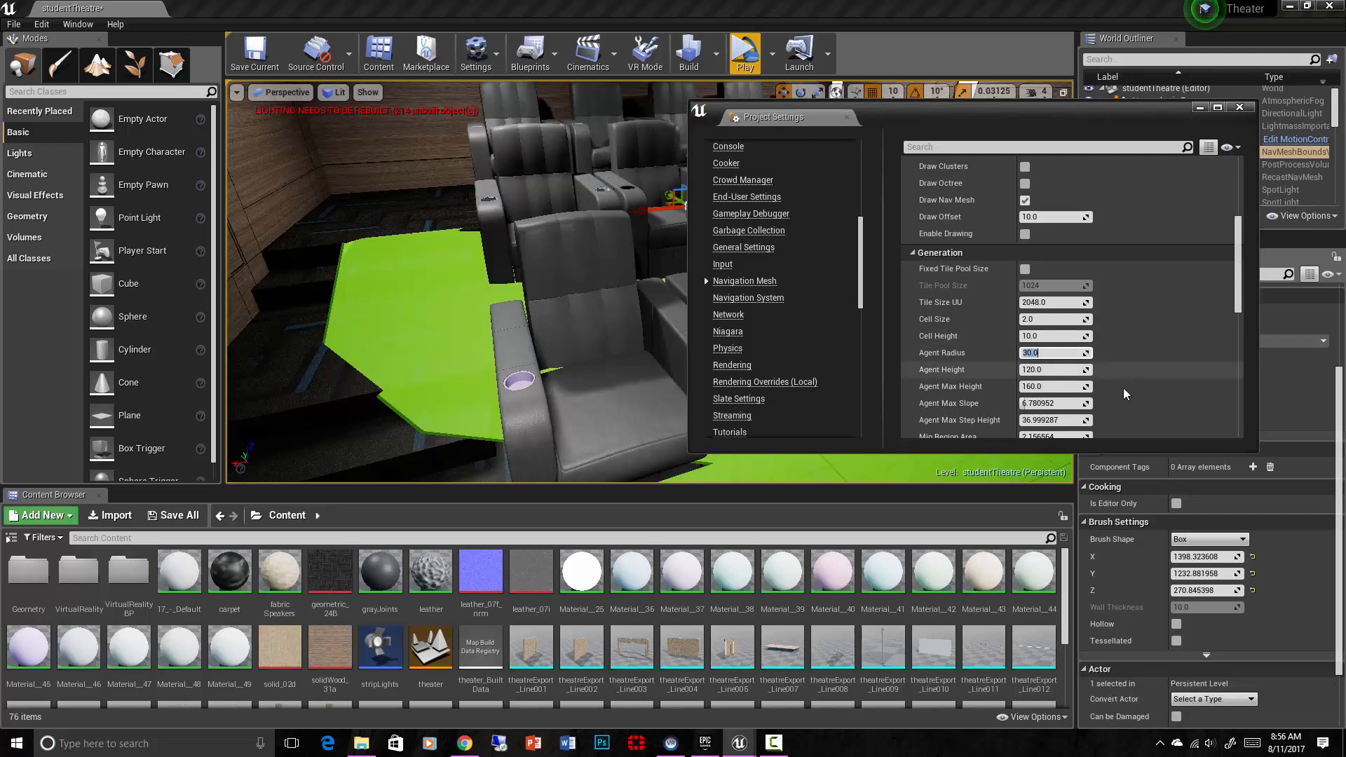
pyautogui.moveTo(1048, 404)
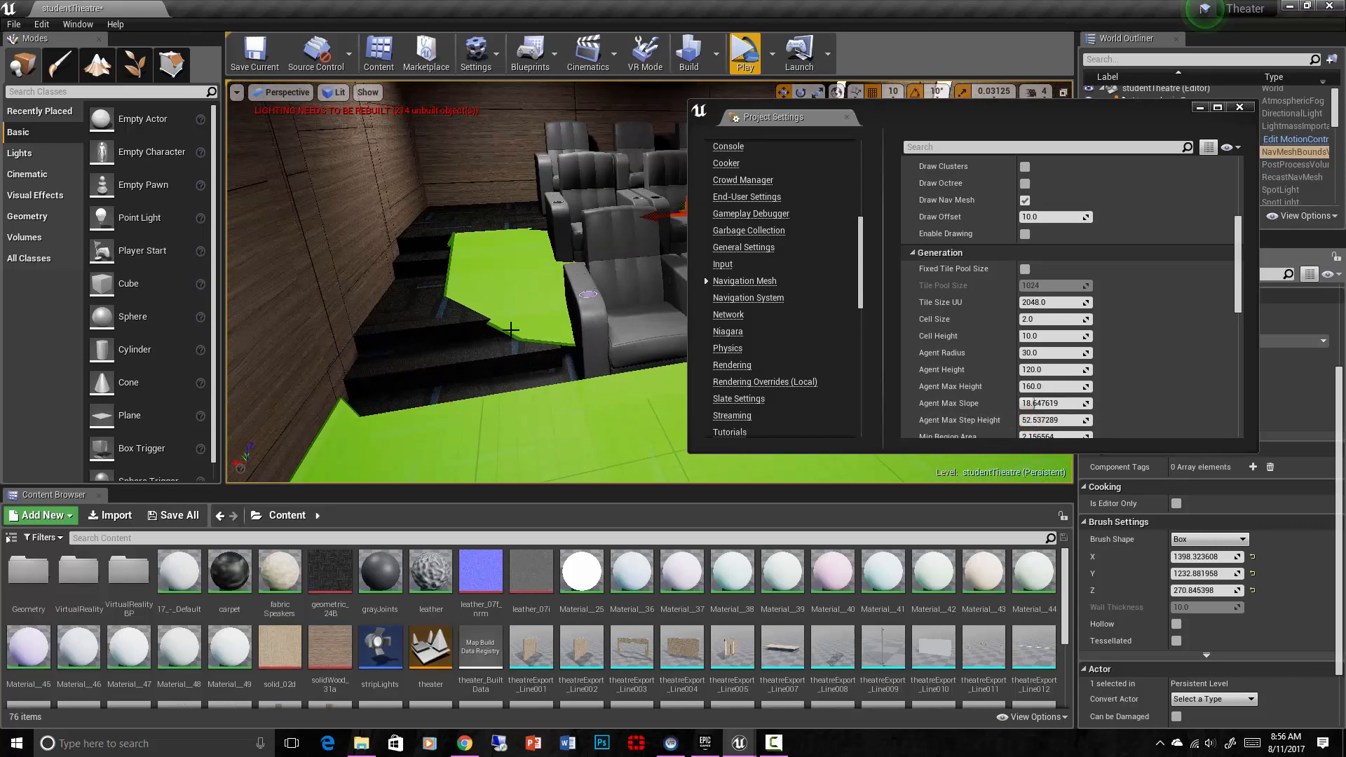
pyautogui.moveTo(484, 312)
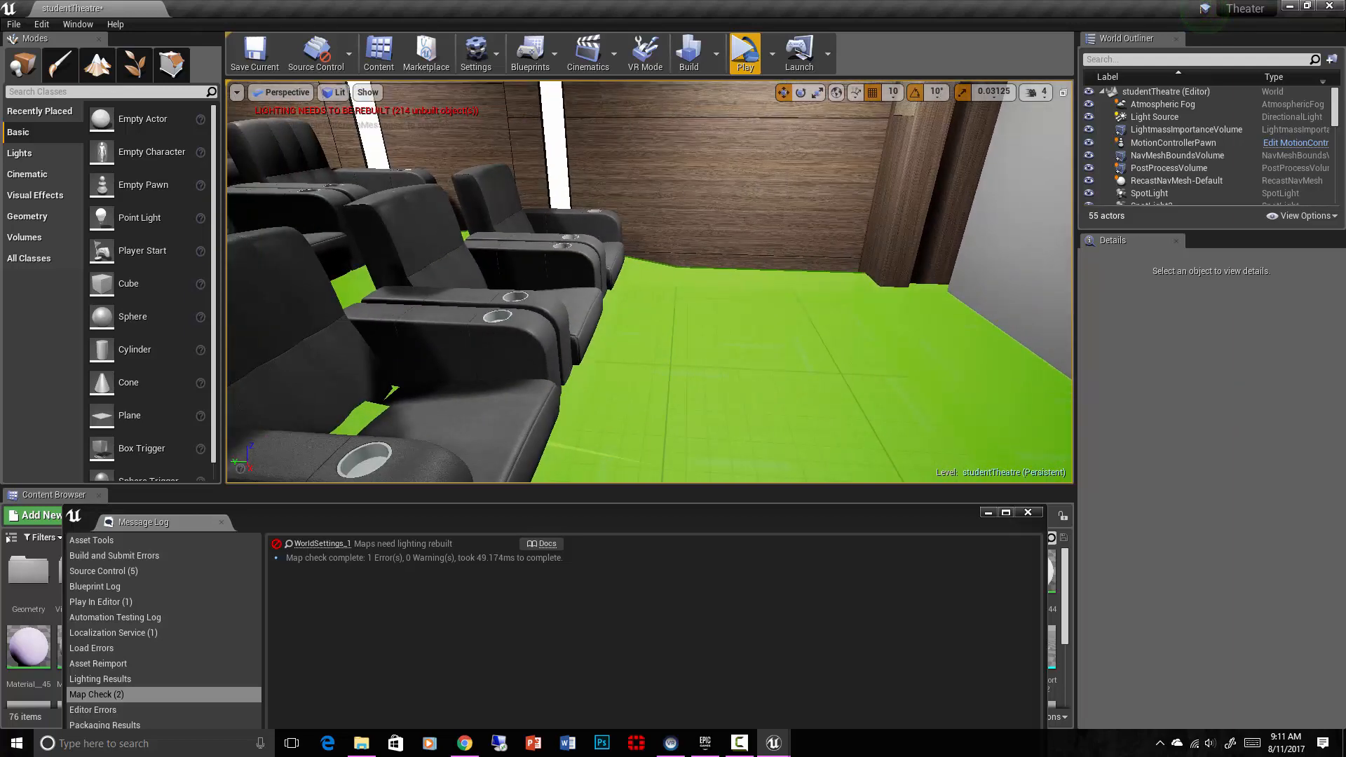
pyautogui.moveTo(810, 359)
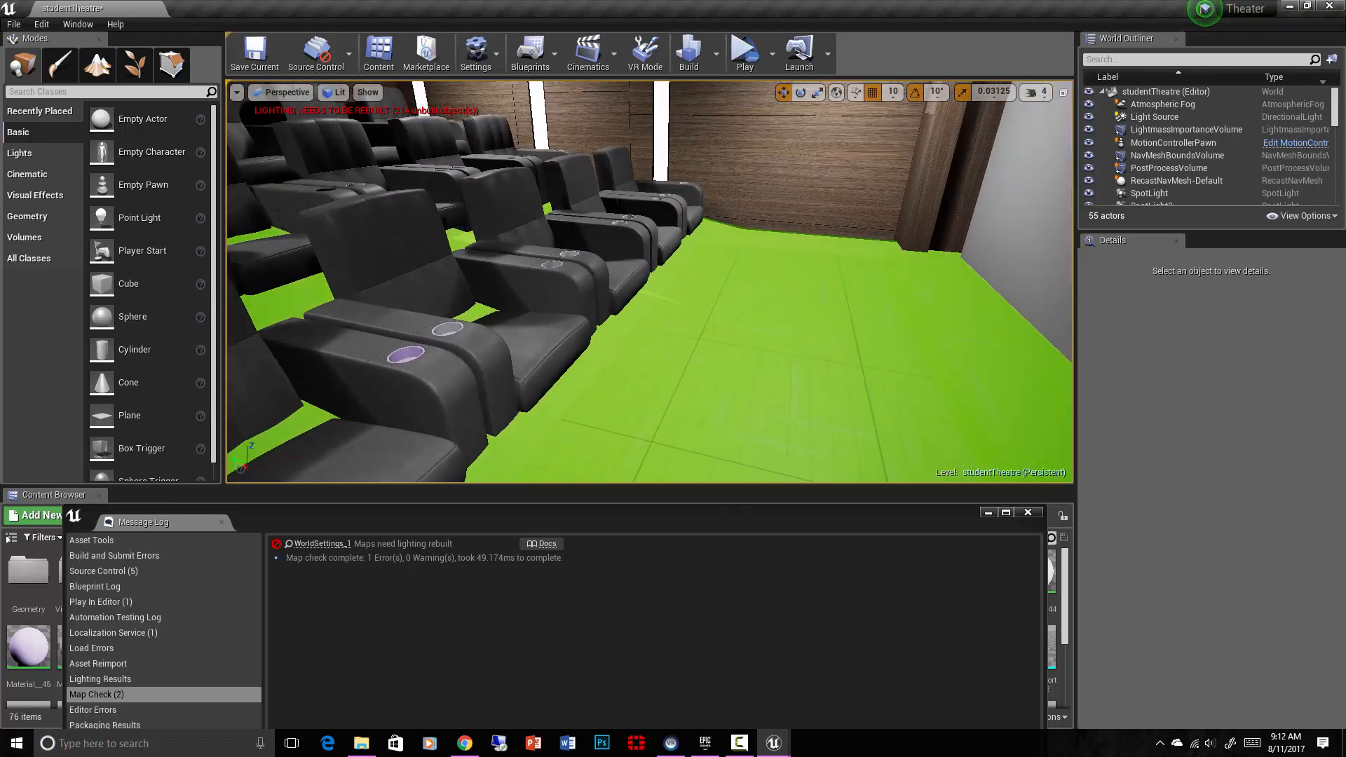
# Glance at the Build options, then select the carpet floor piece theatreExport_Rectangle029
pyautogui.click(716, 53)
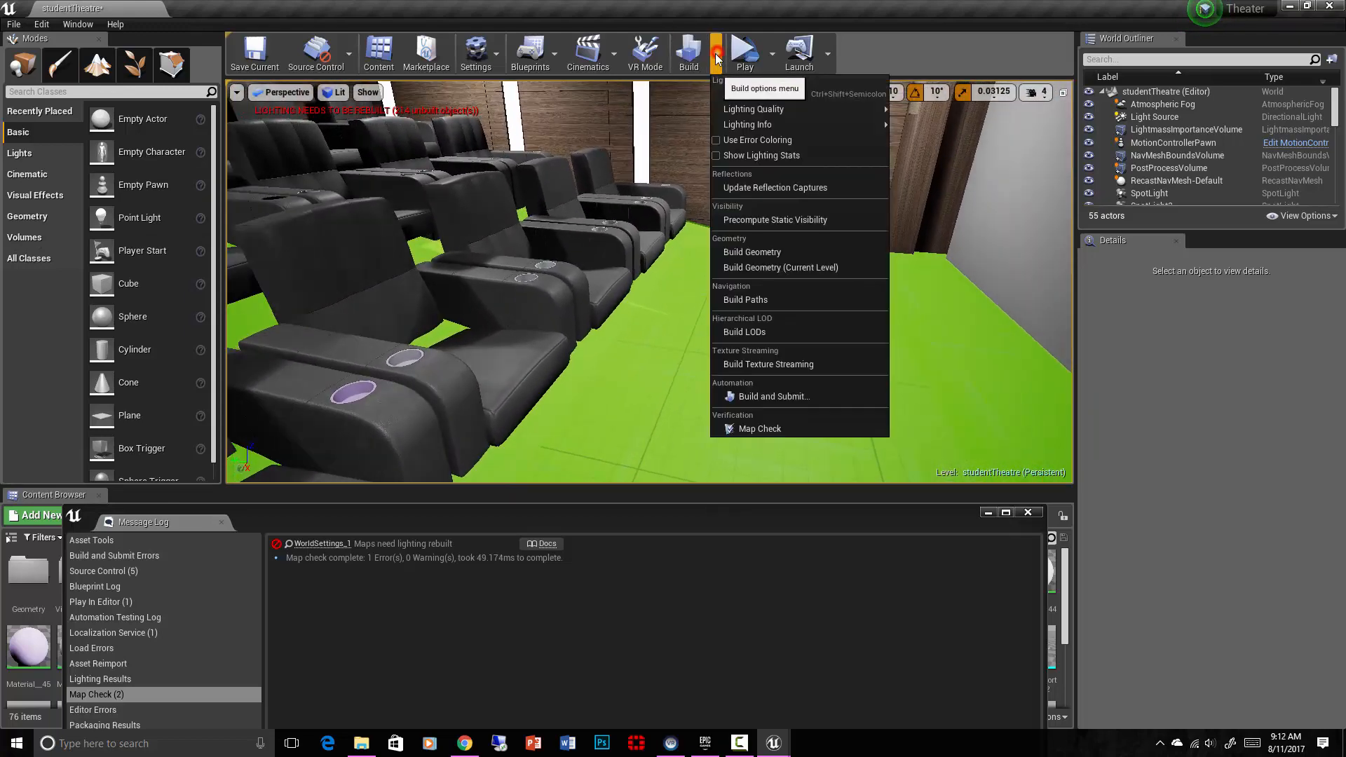
pyautogui.moveTo(765, 311)
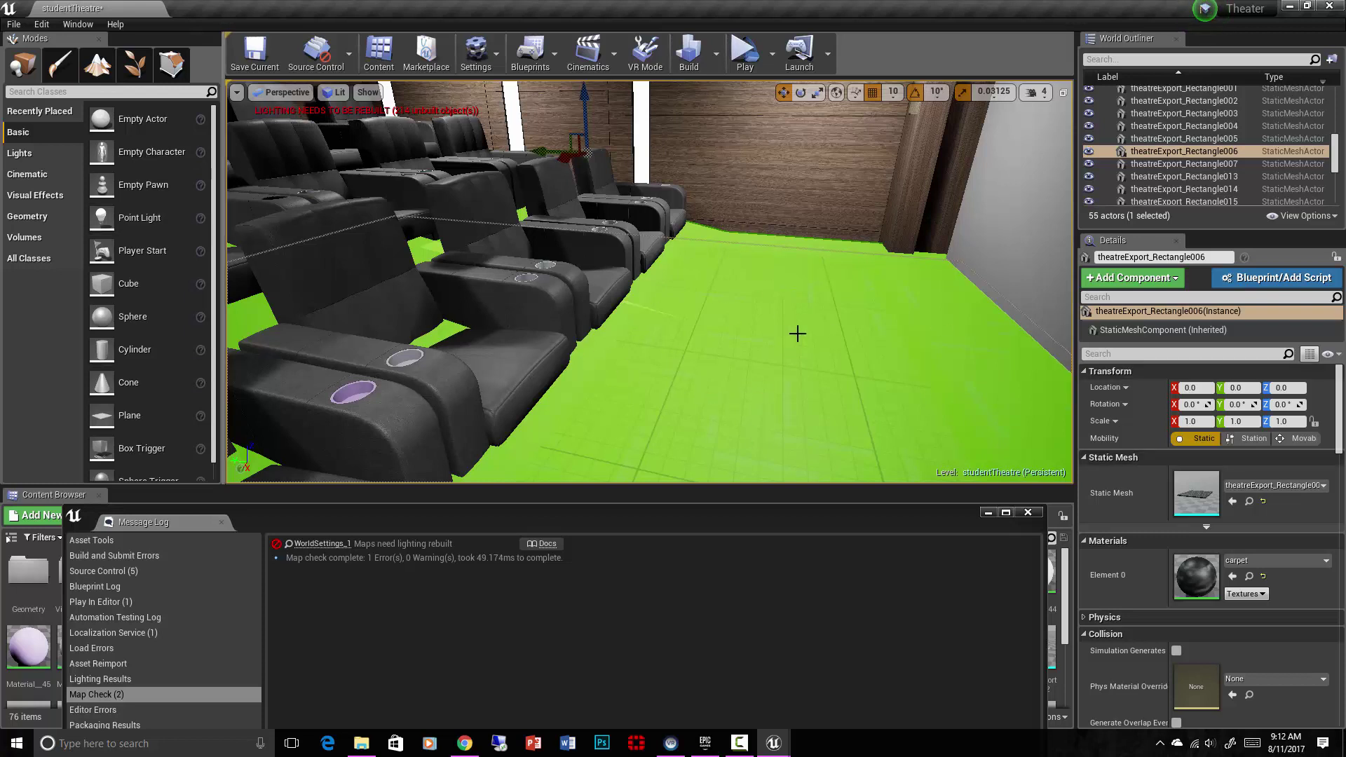
pyautogui.click(689, 51)
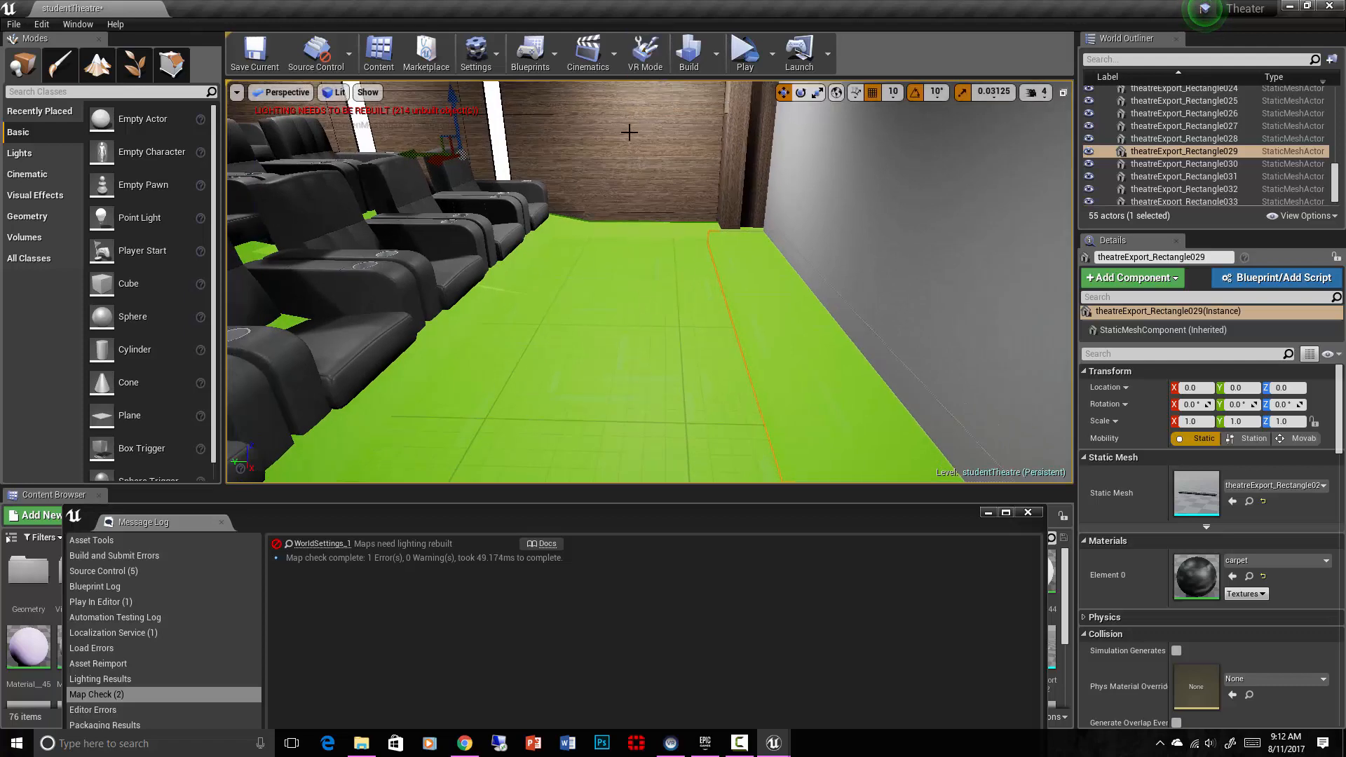
pyautogui.click(475, 49)
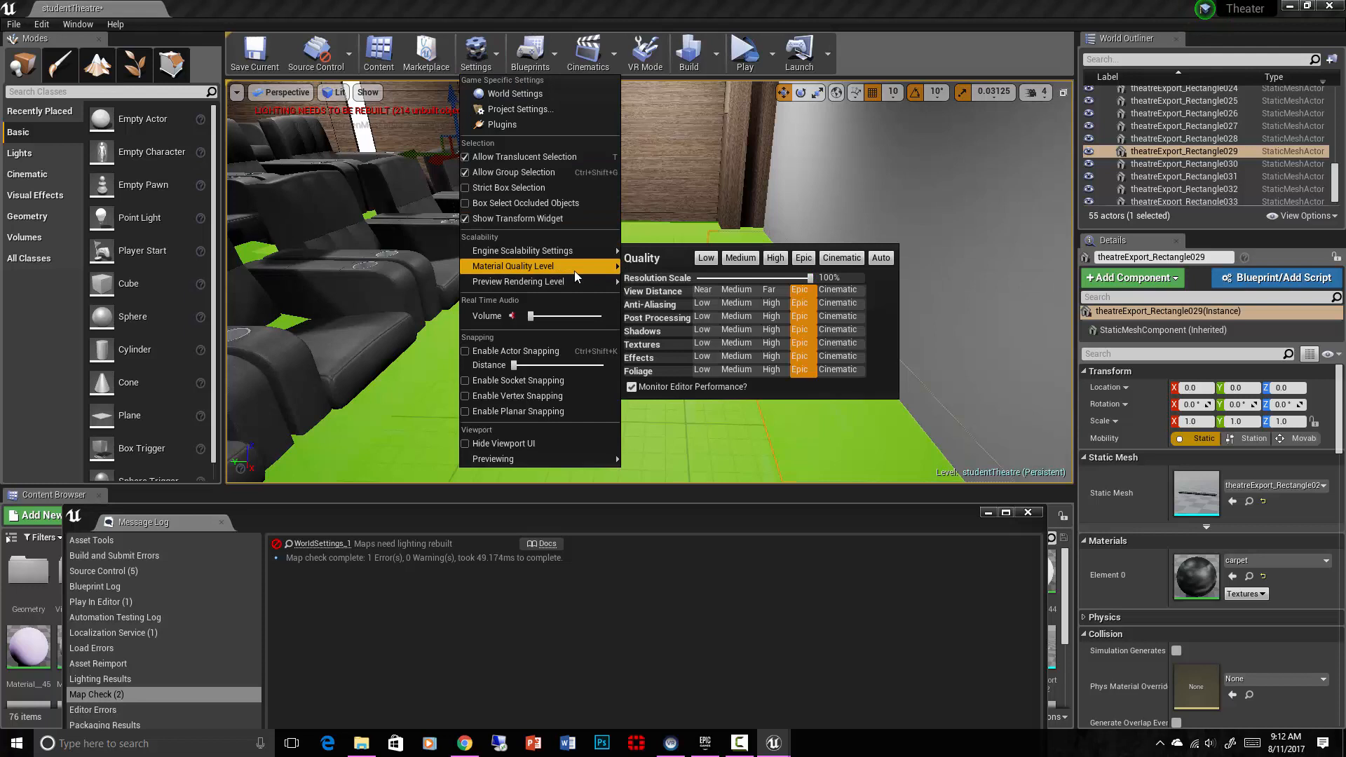
pyautogui.moveTo(552, 250)
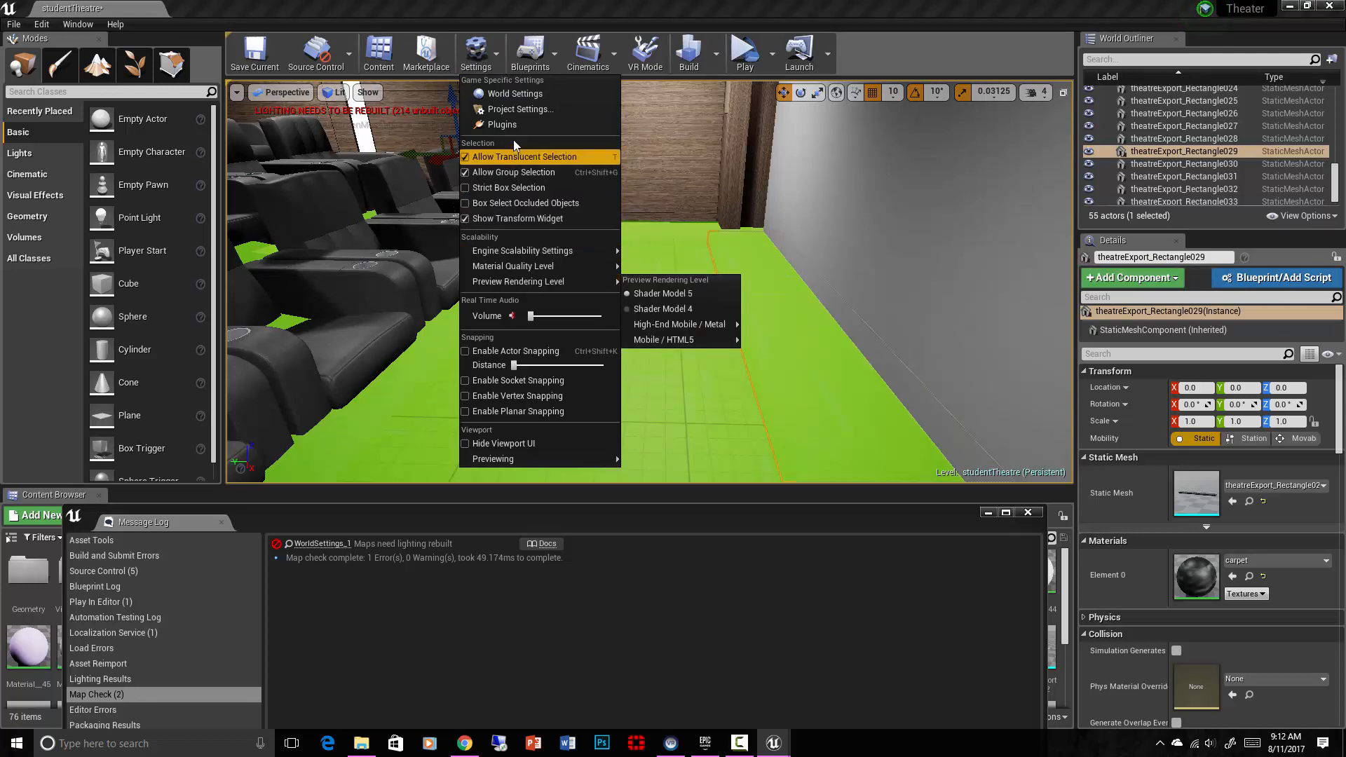
pyautogui.click(521, 109)
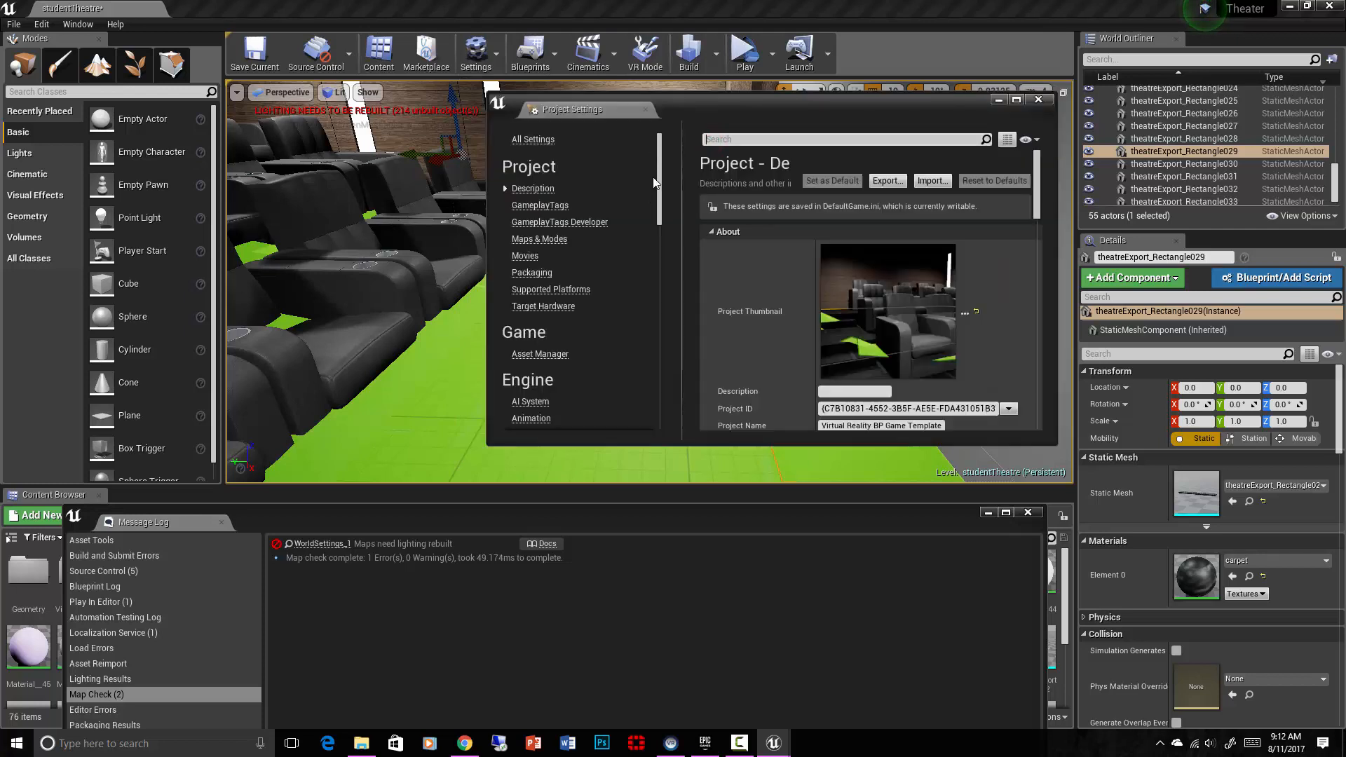
pyautogui.scroll(-3)
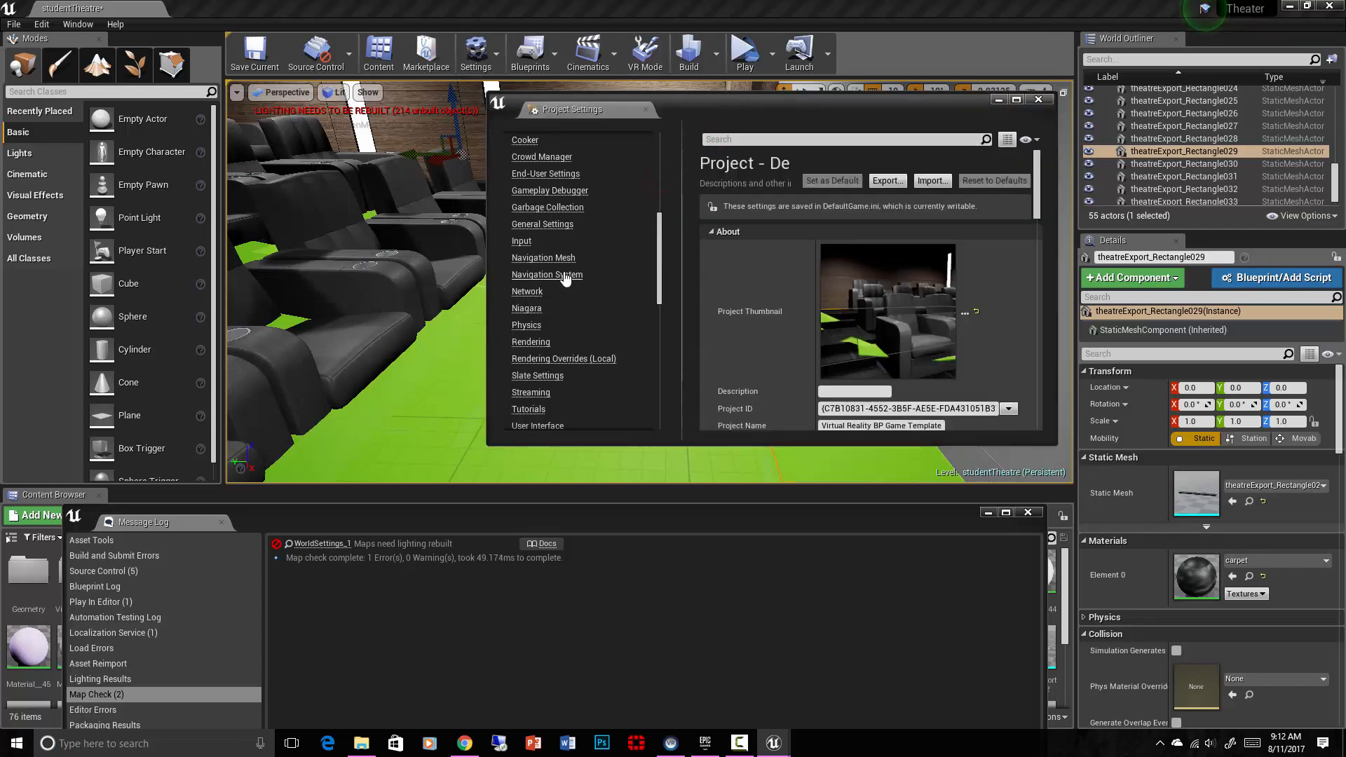
pyautogui.click(543, 257)
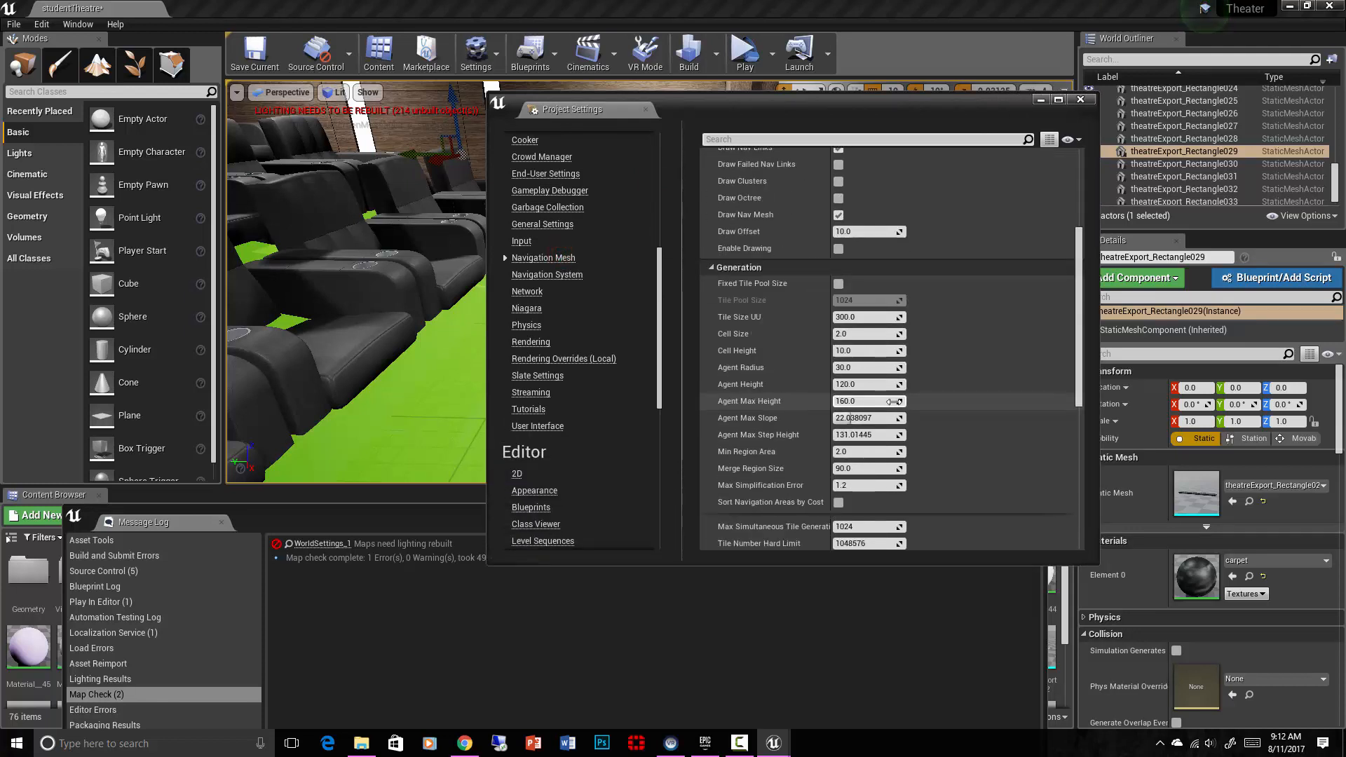
pyautogui.moveTo(795, 440)
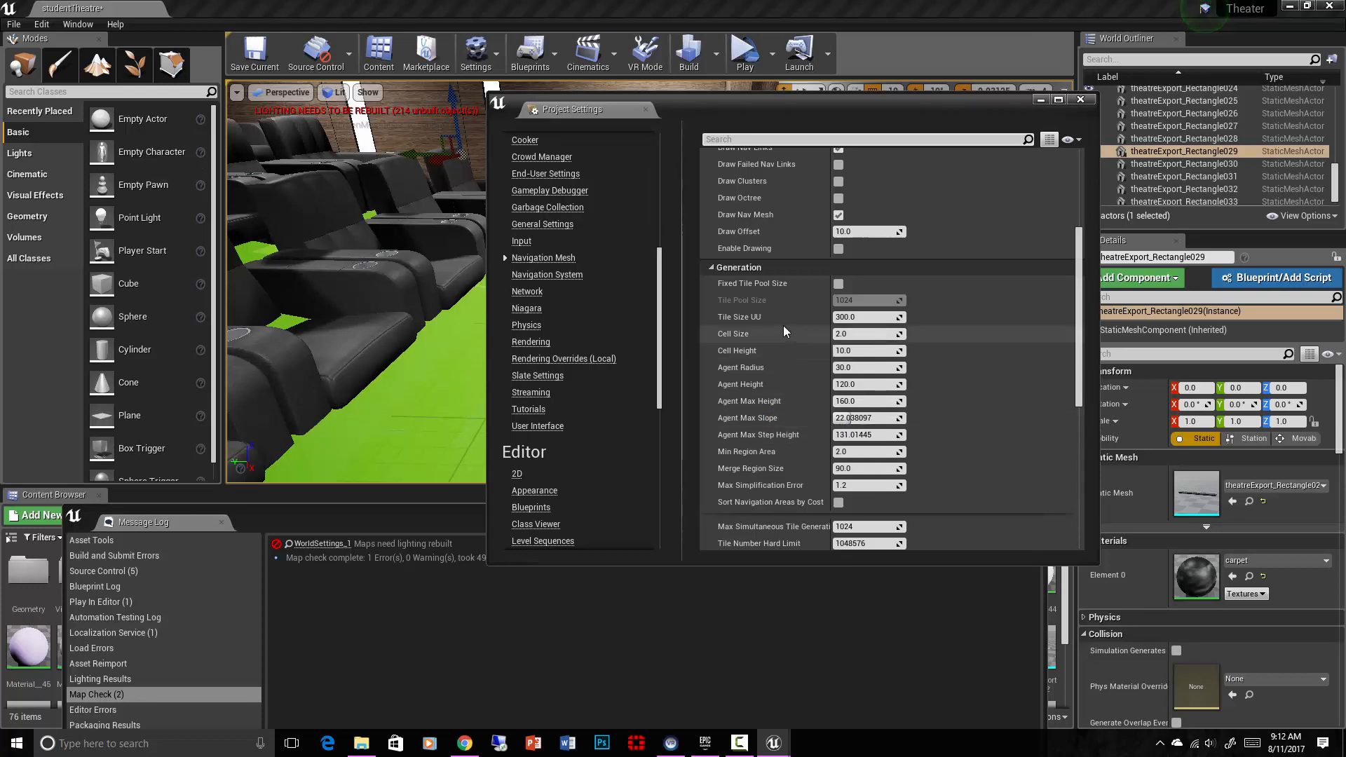
pyautogui.moveTo(762, 369)
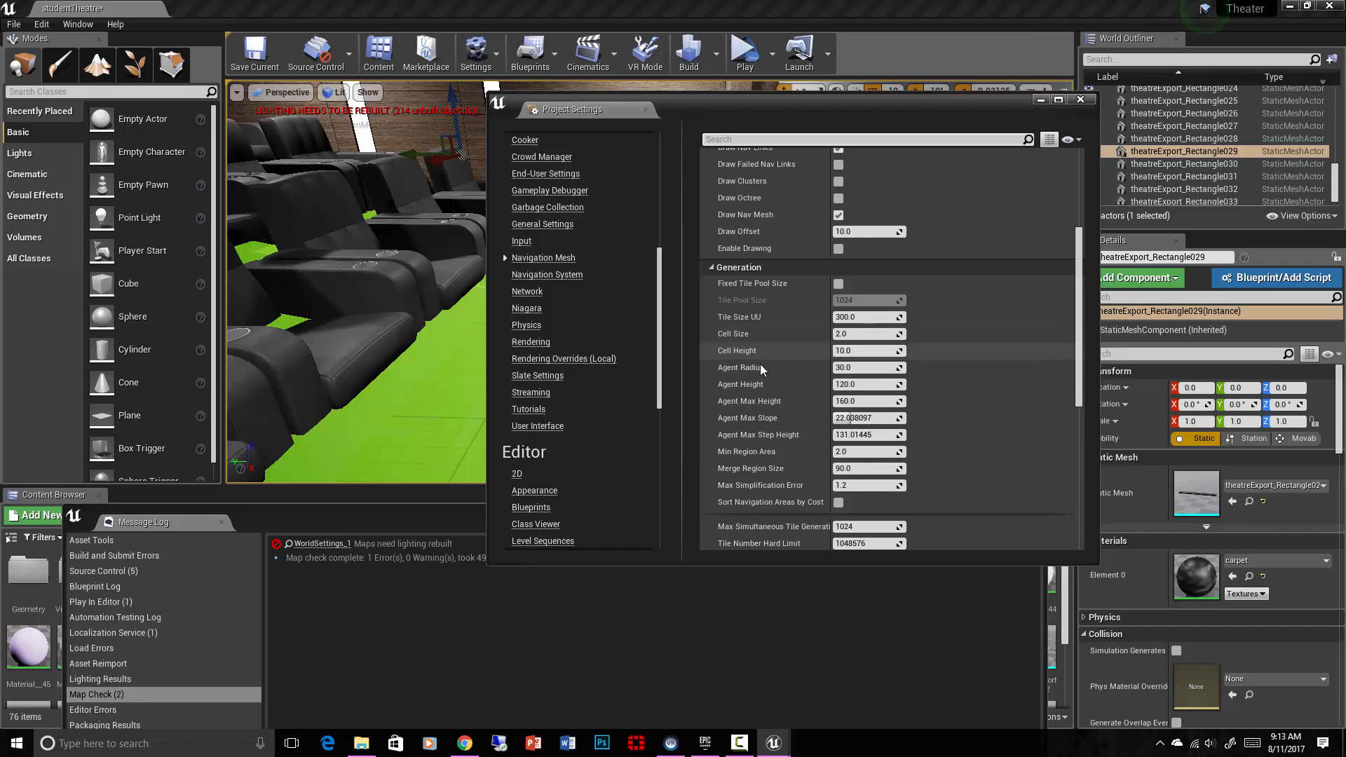
pyautogui.moveTo(737, 351)
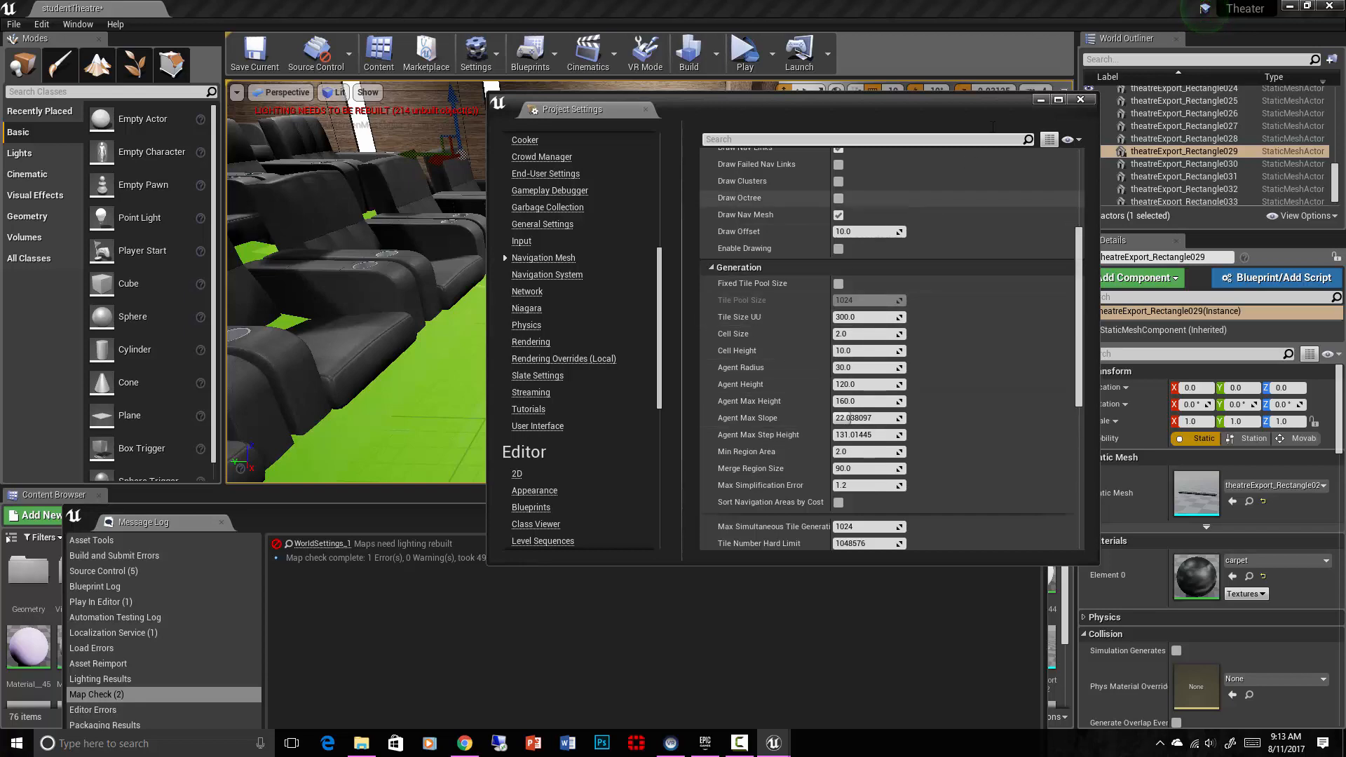
pyautogui.click(1080, 99)
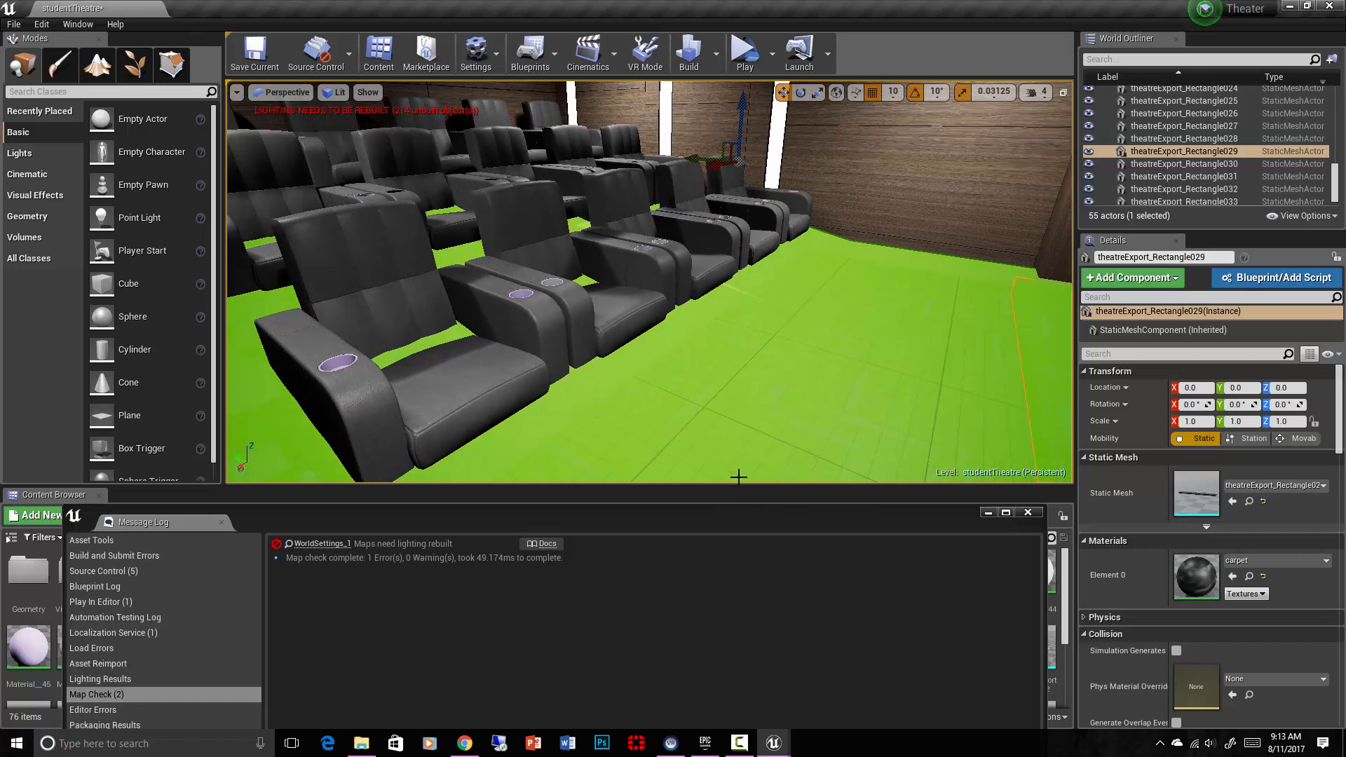
pyautogui.moveTo(585, 466)
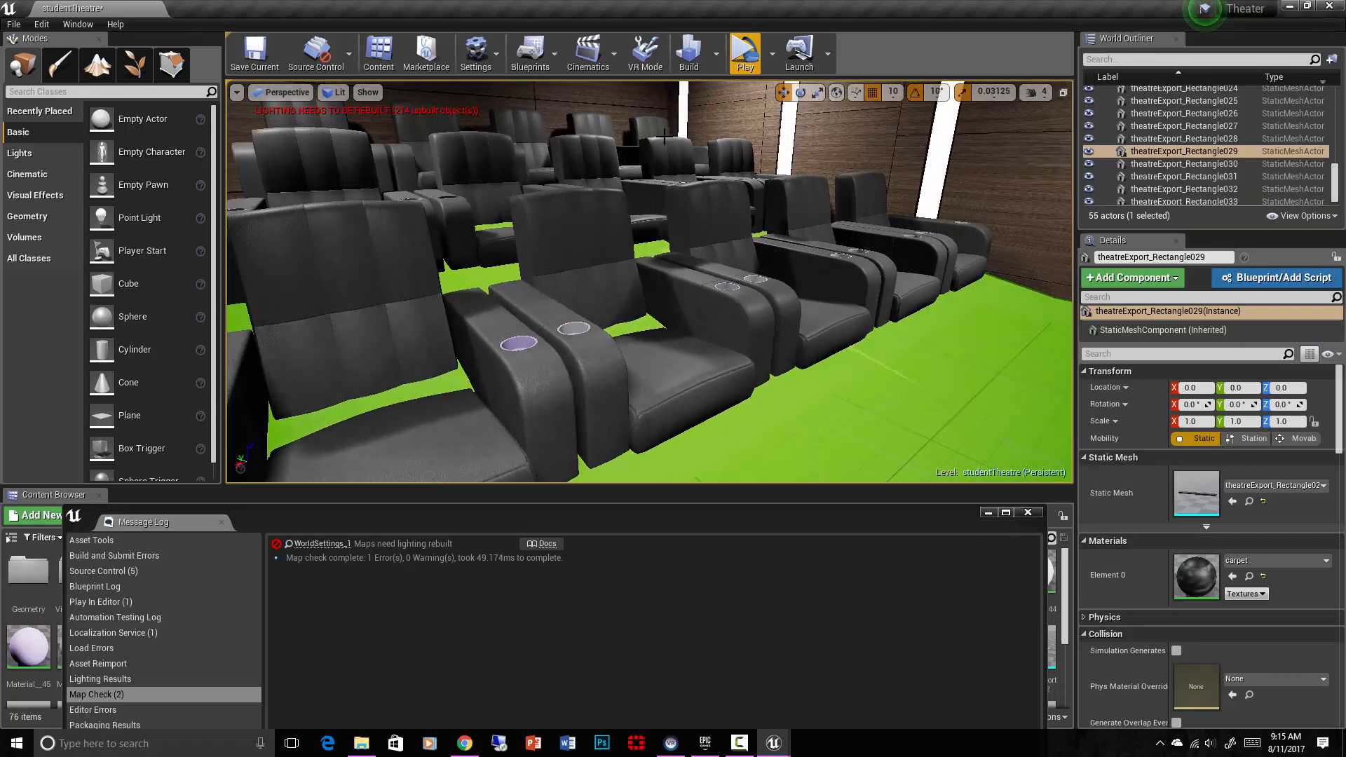
# Reopen Project Settings from the Settings dropdown after briefly opening the Blueprints menu
pyautogui.click(531, 49)
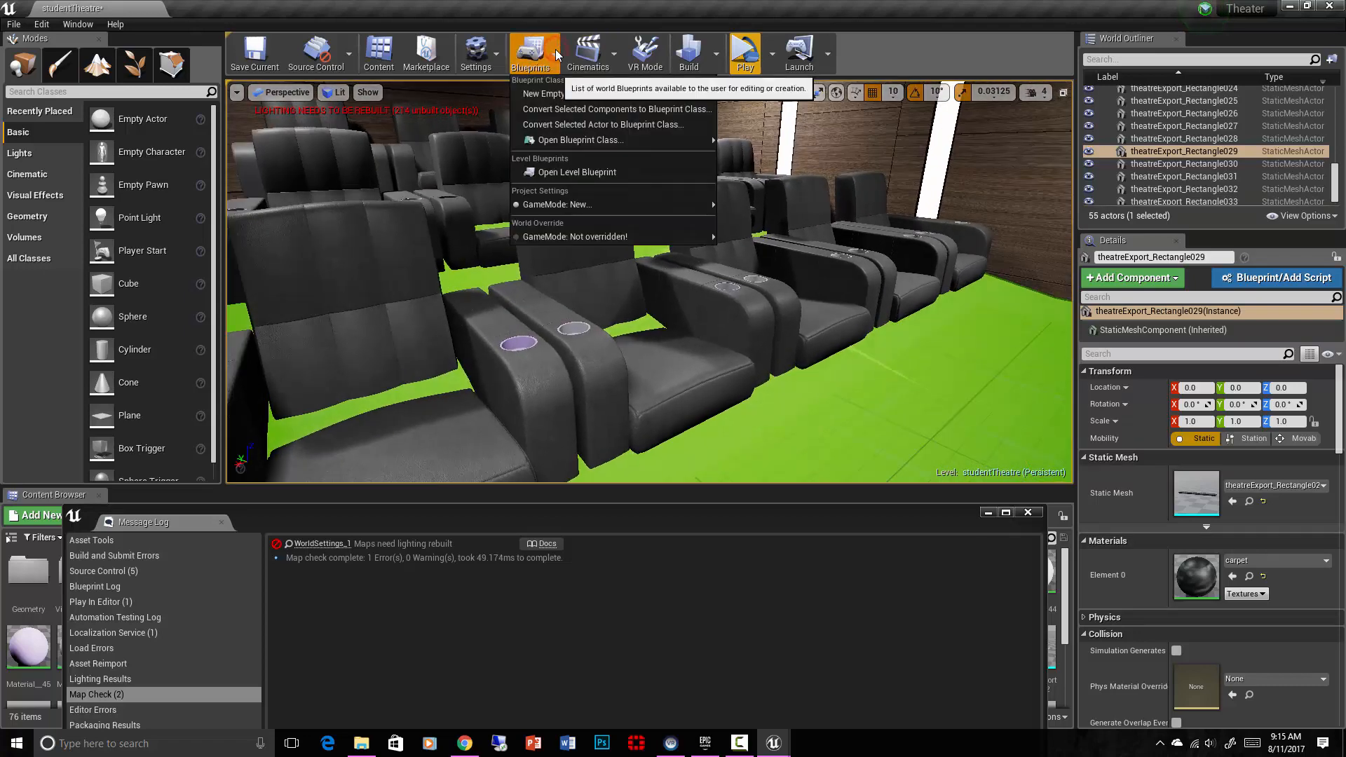
pyautogui.click(476, 53)
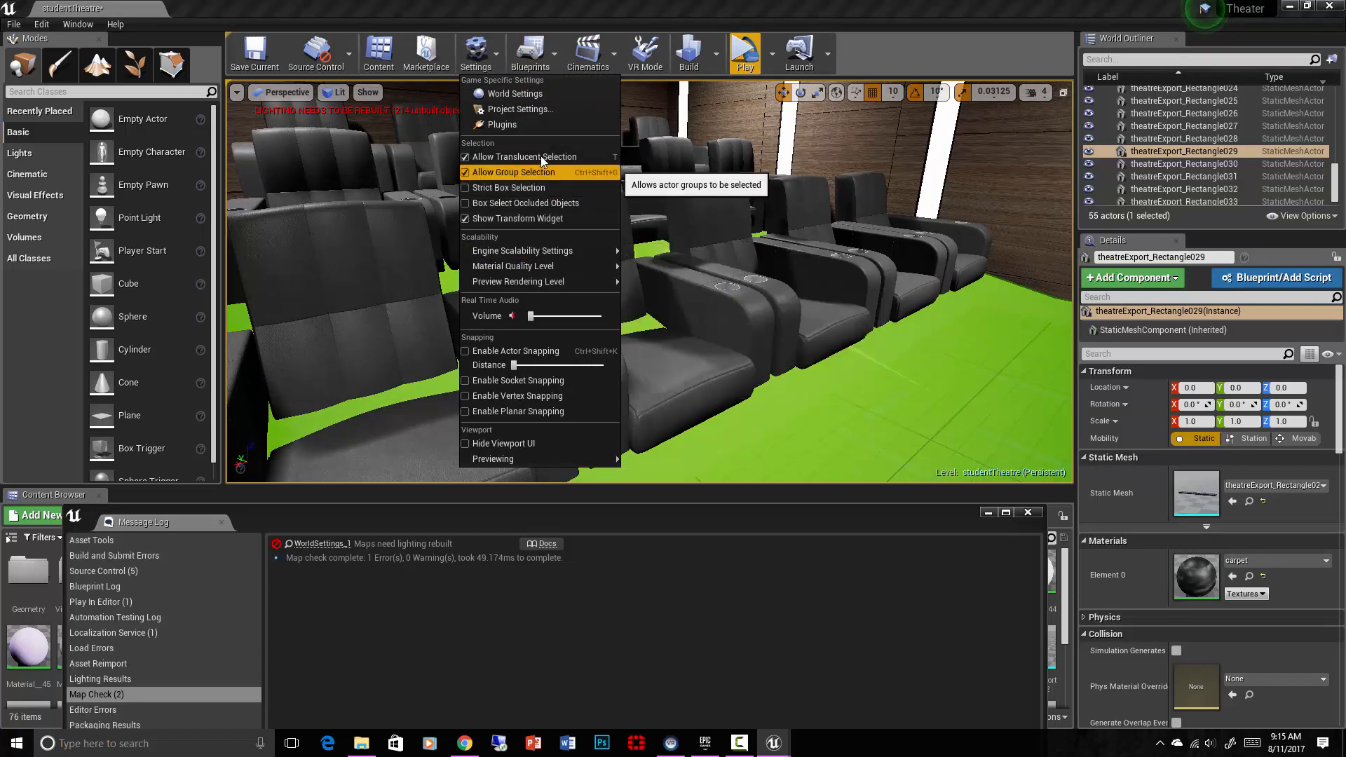
pyautogui.click(520, 108)
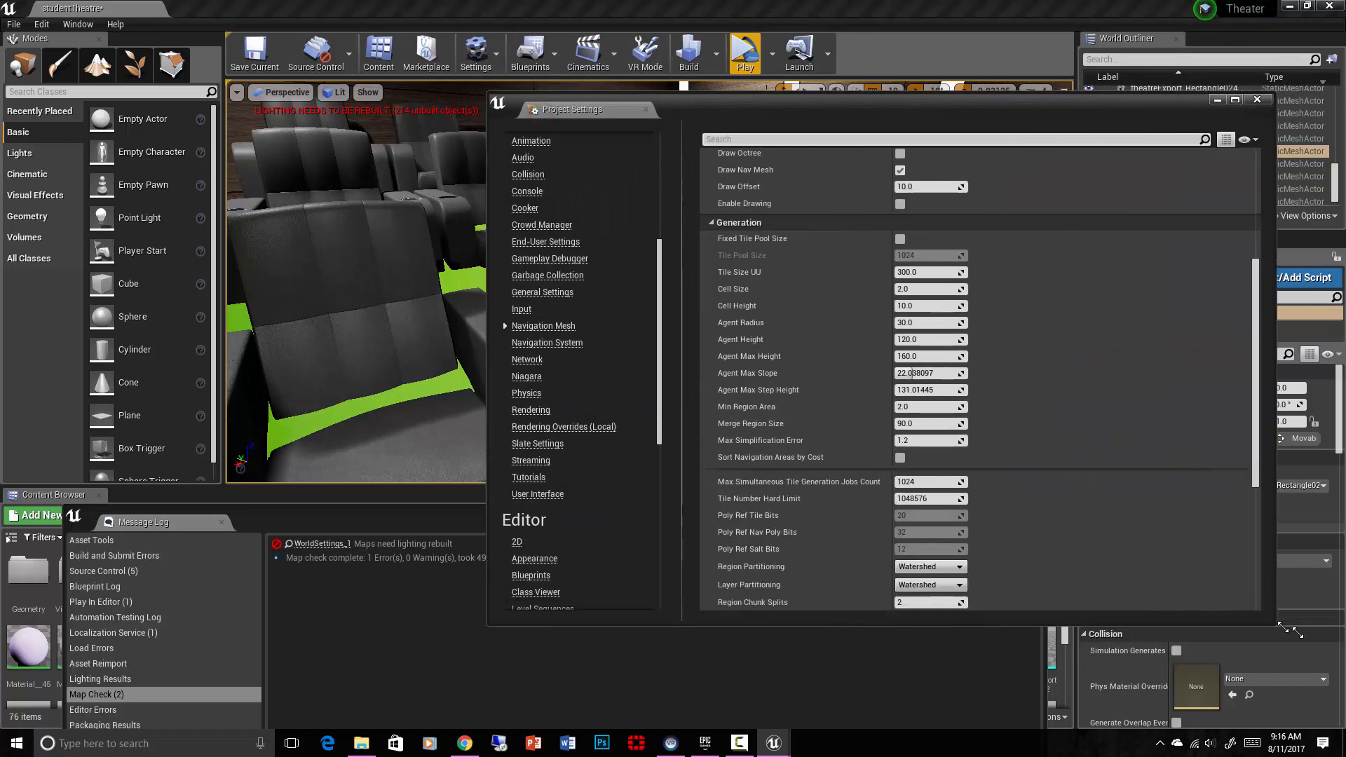